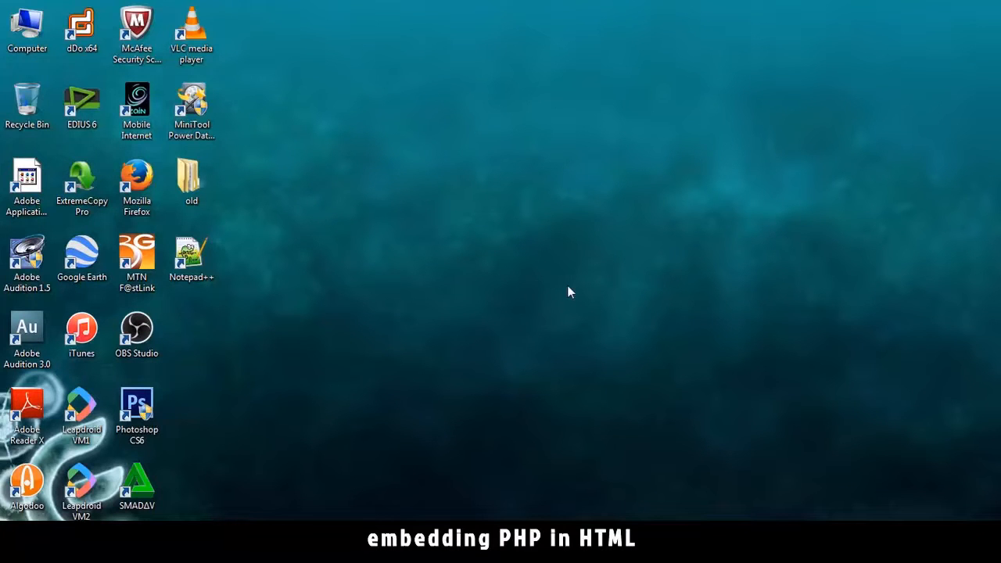
# - Browse from Computer through Local Disk (C:) and xampp into the htdocs folder
pyautogui.click(29, 104)
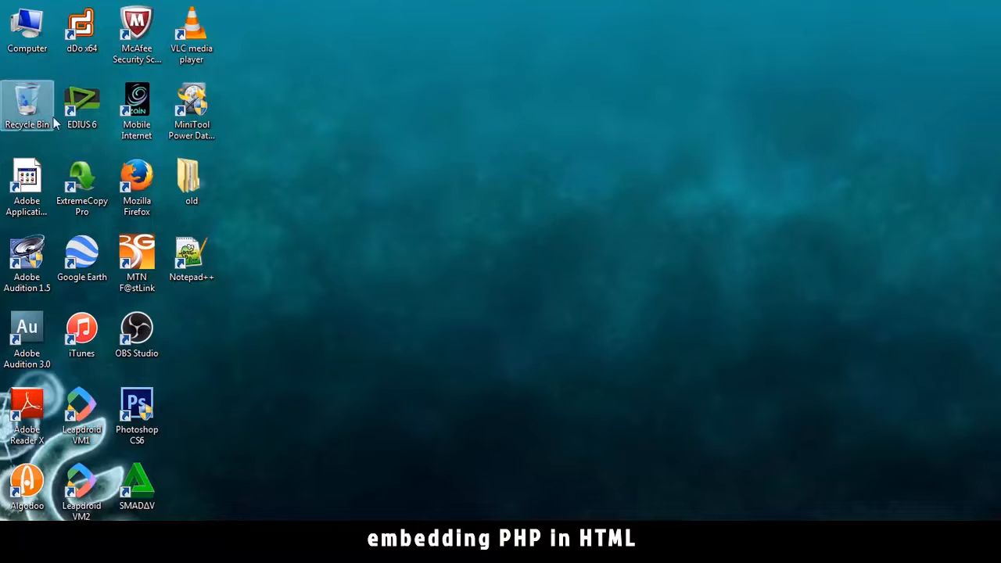
pyautogui.doubleClick(29, 27)
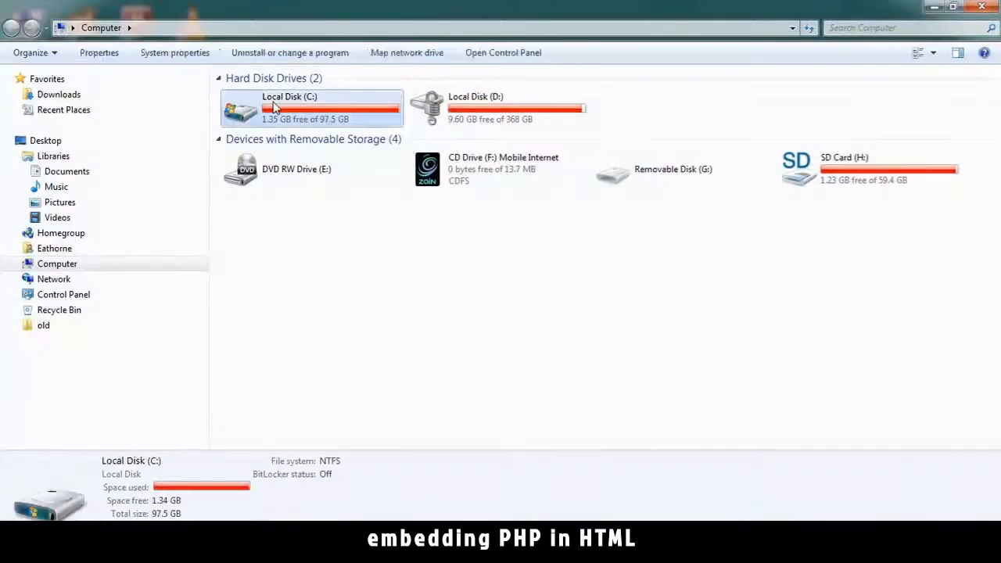
pyautogui.doubleClick(274, 106)
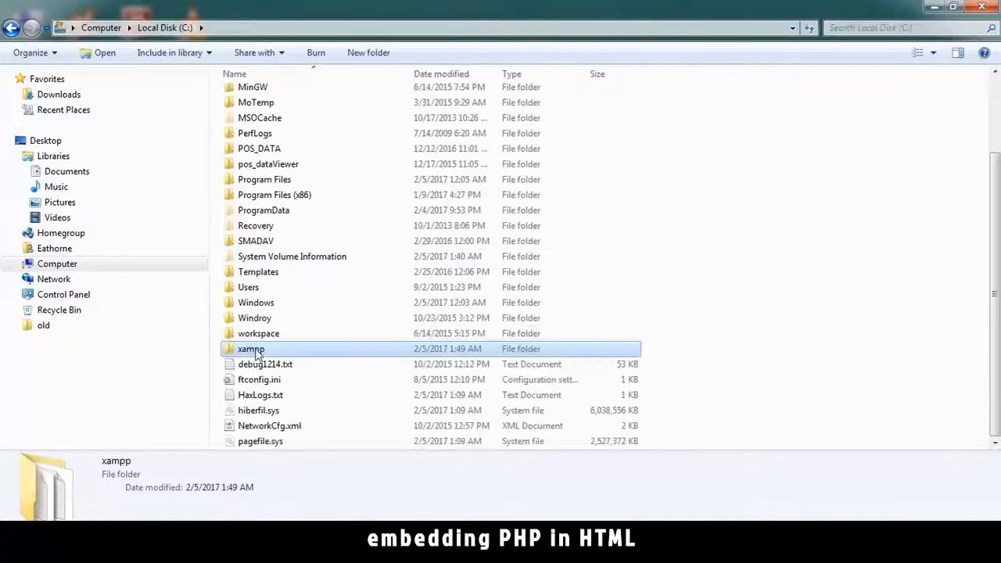
pyautogui.doubleClick(250, 348)
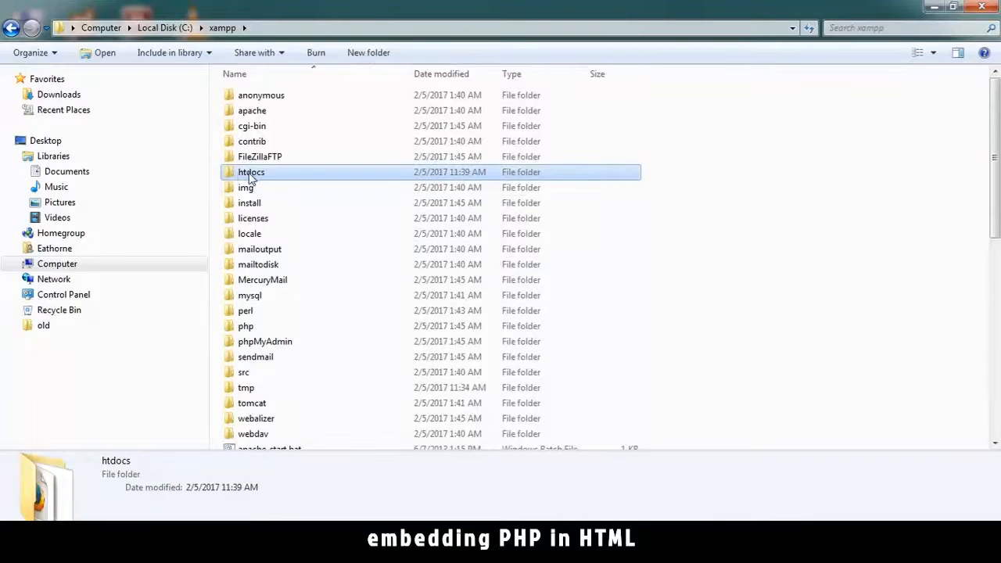
pyautogui.moveTo(268, 177)
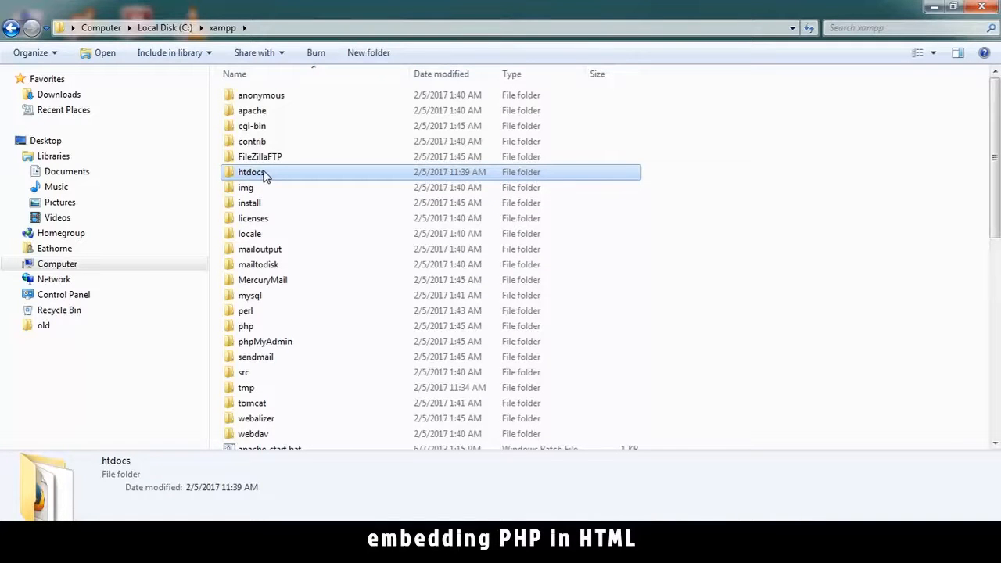
pyautogui.moveTo(262, 178)
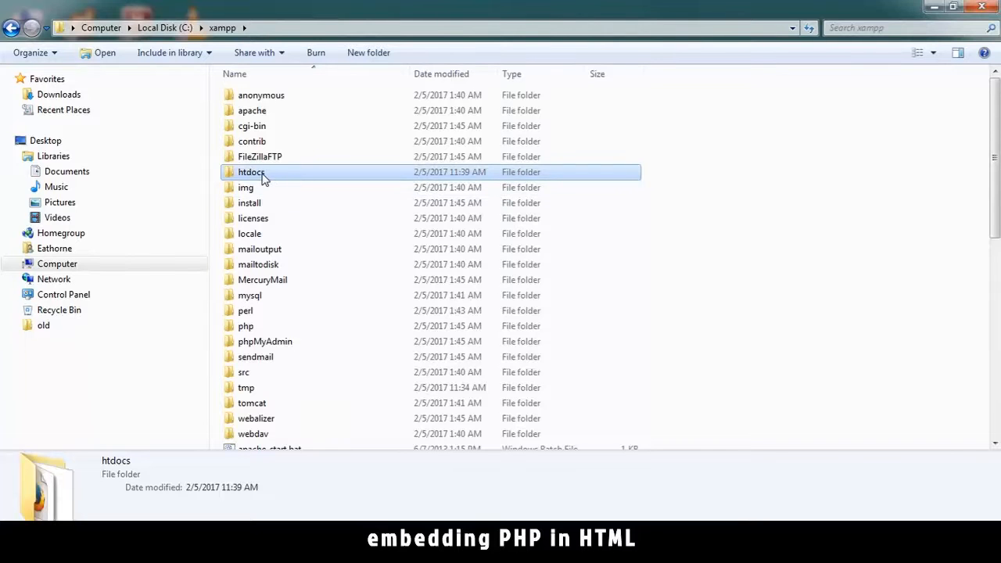
pyautogui.doubleClick(251, 172)
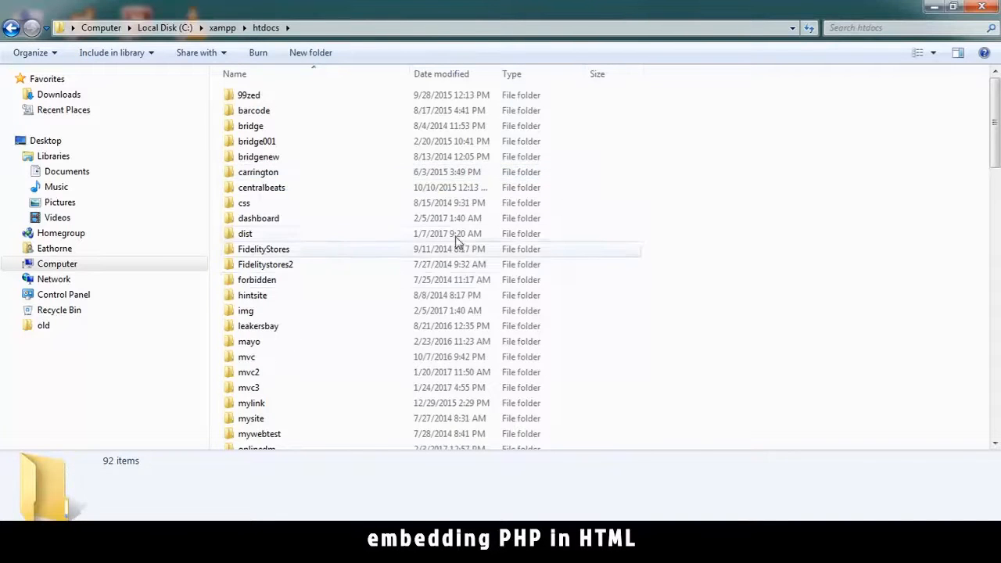
pyautogui.moveTo(540, 195)
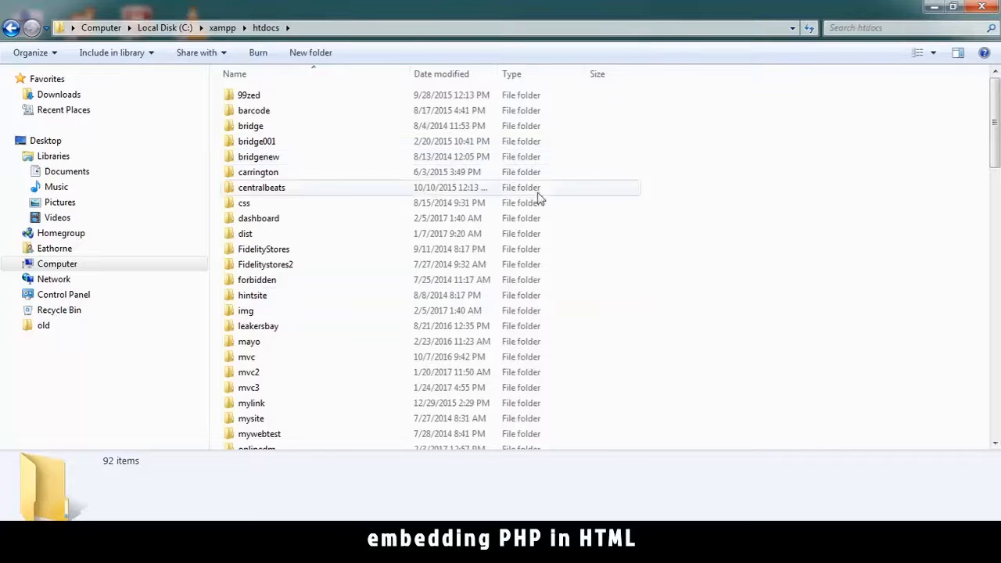
pyautogui.moveTo(313, 313)
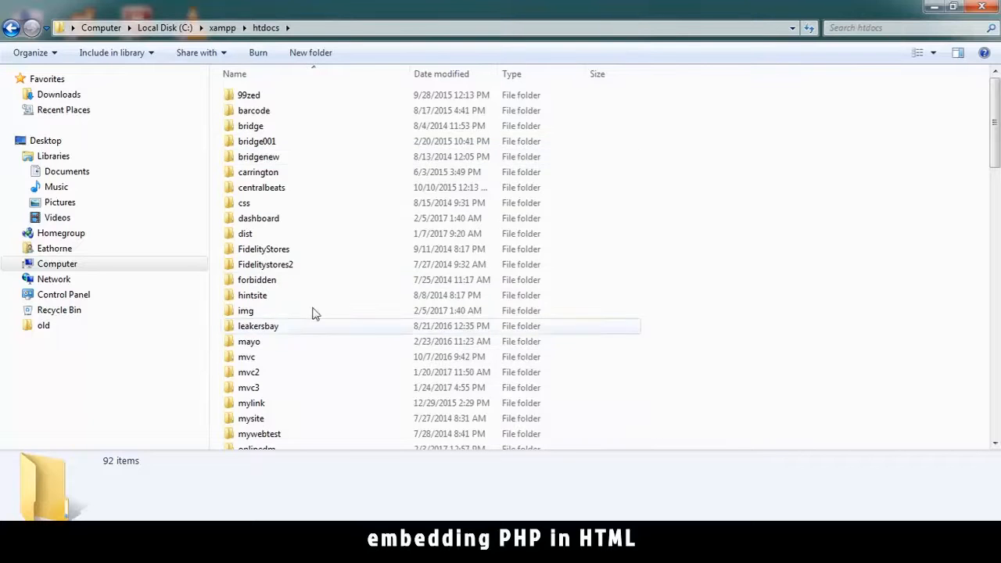
pyautogui.scroll(-3)
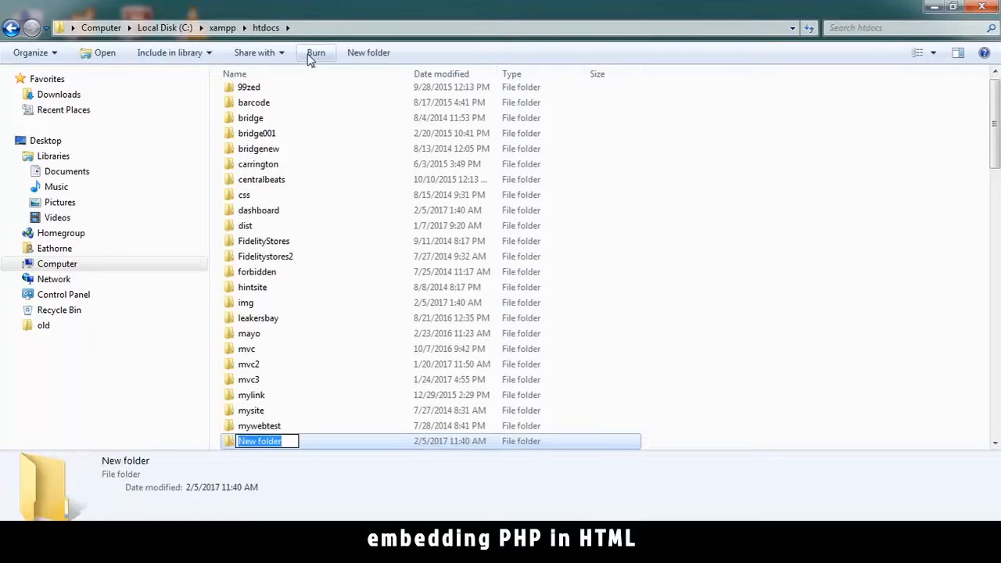
# - Name the new htdocs folder 'tutorial' and go inside it
pyautogui.write('tutorial')
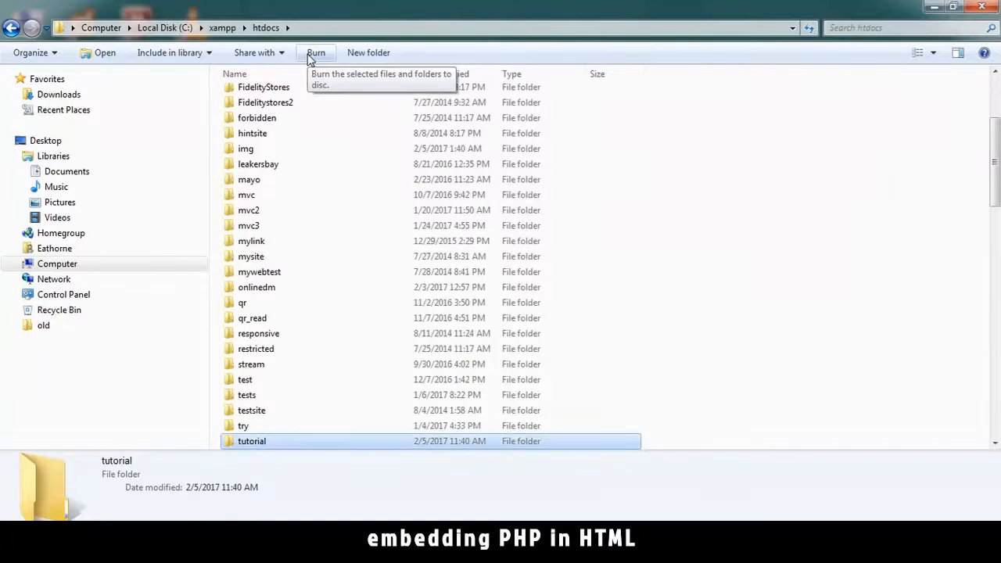
pyautogui.doubleClick(251, 441)
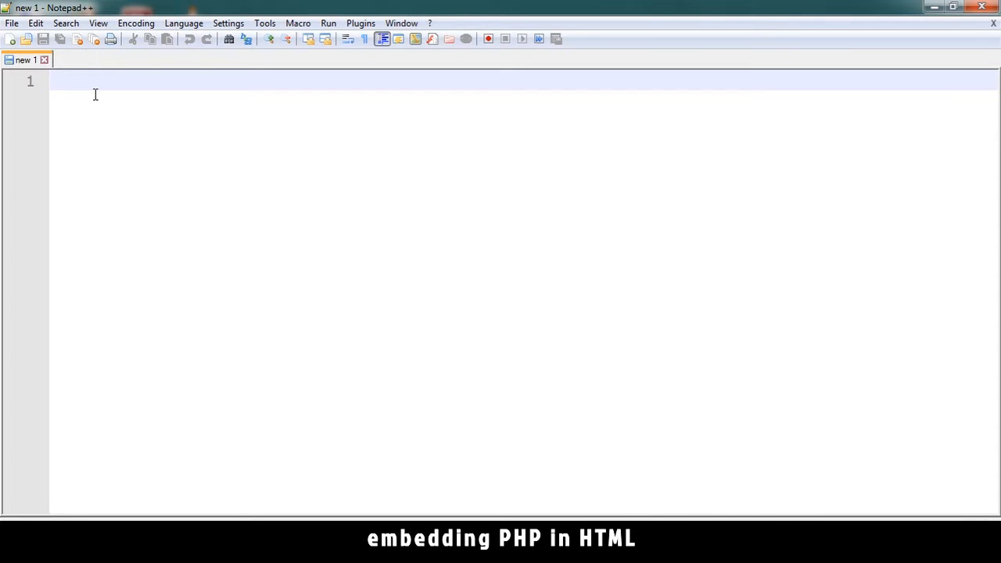
# - Write '<?php phpinfo(); ?>' in a new Notepad++ document and start saving it
pyautogui.write('<?')
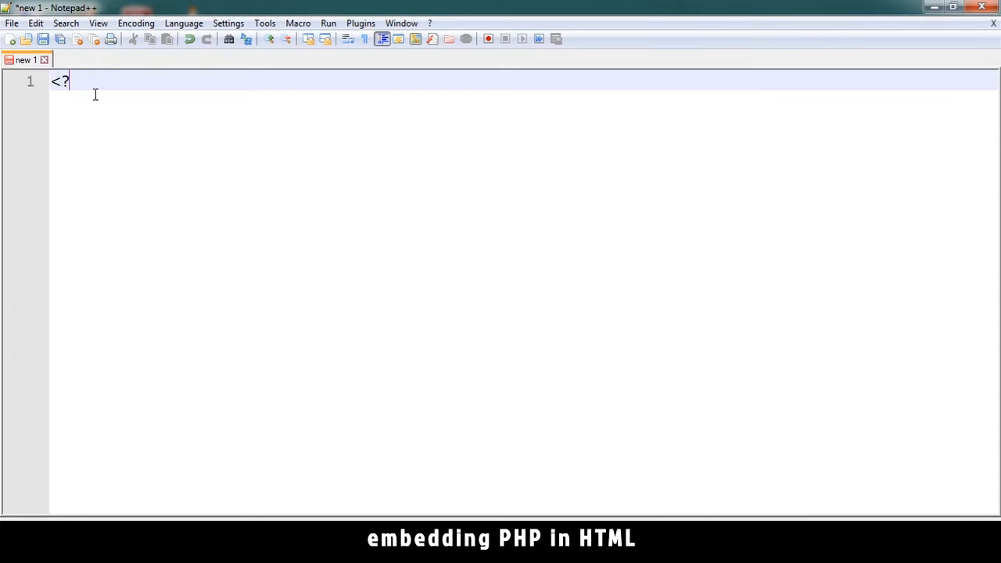
pyautogui.write('php')
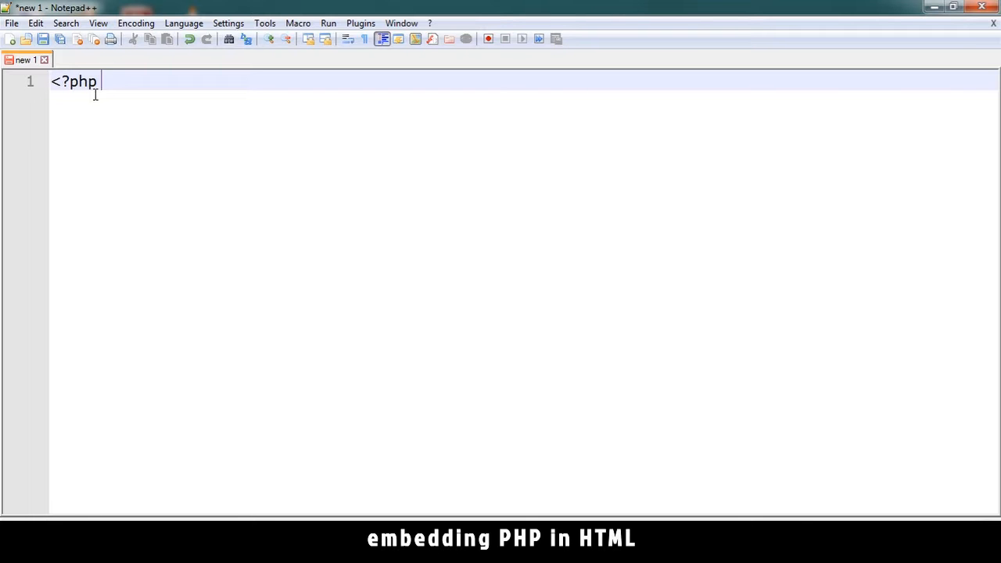
pyautogui.write('?>')
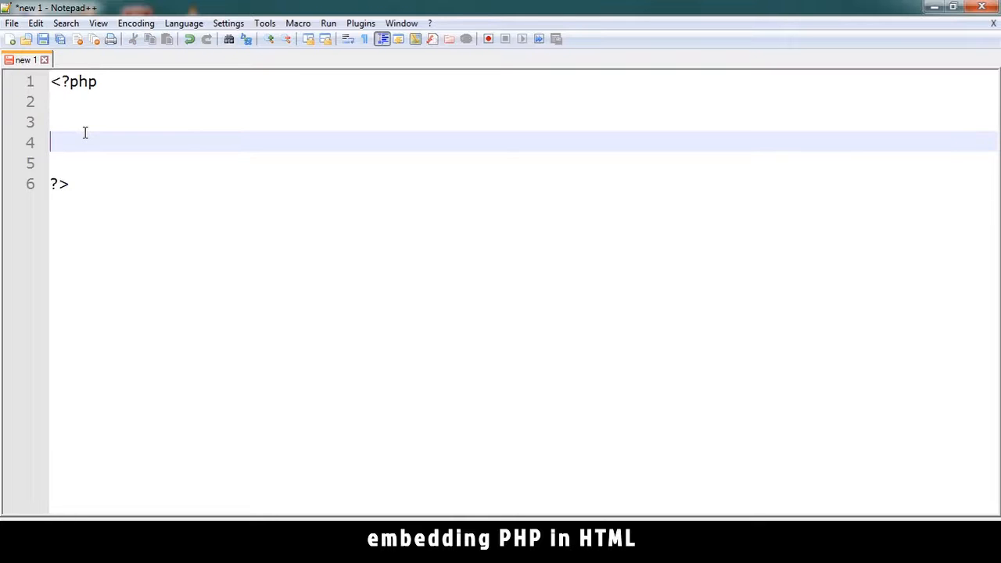
pyautogui.write('php')
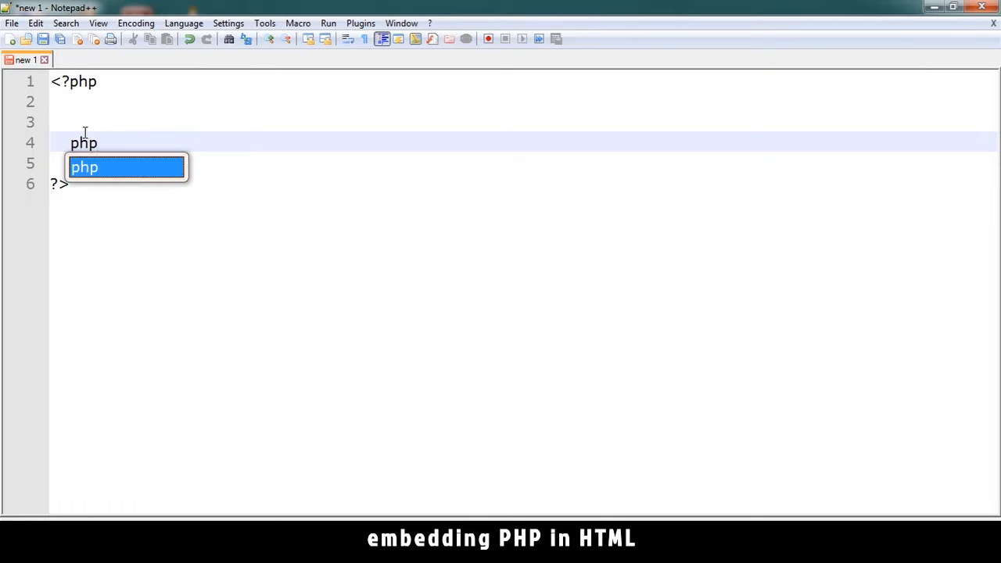
pyautogui.write('info();')
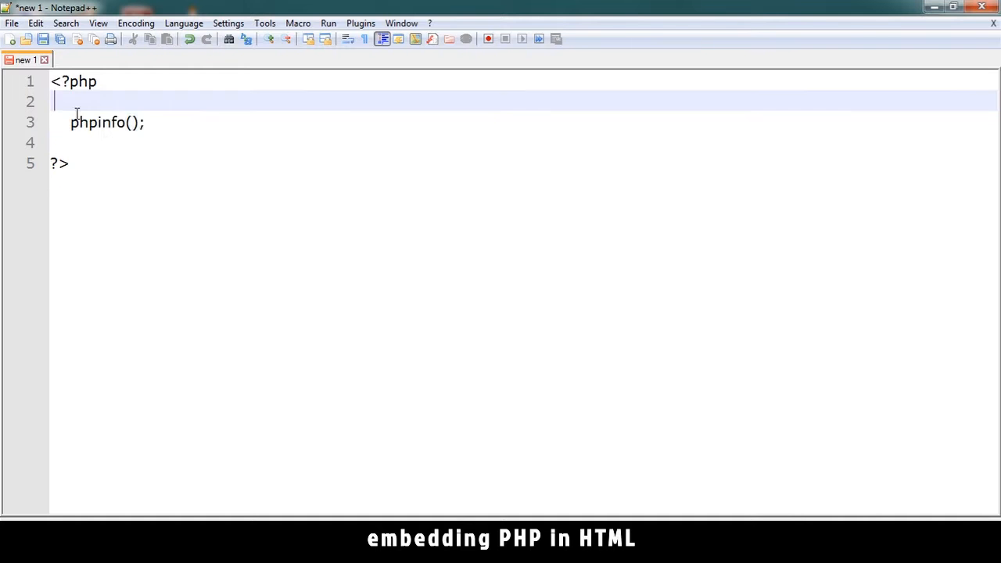
pyautogui.press('ctrl+s')
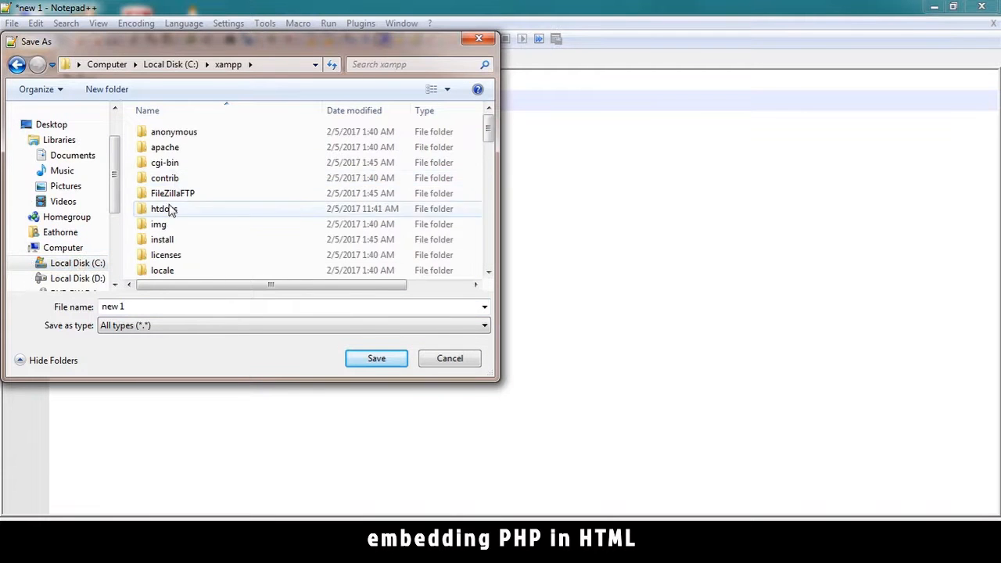
# - Save the phpinfo() script as index.php in C:\xampp\htdocs\tutorial
pyautogui.doubleClick(160, 208)
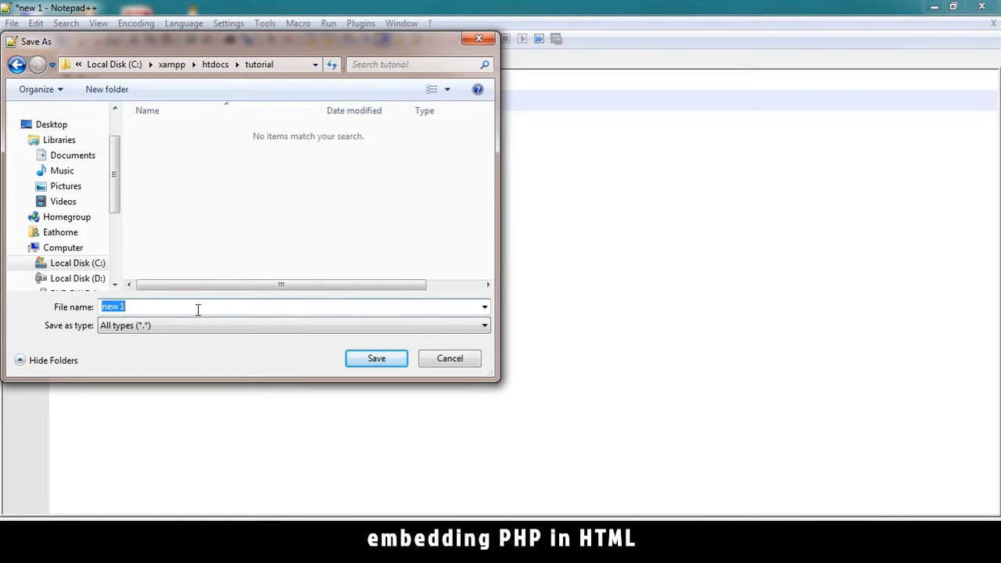
pyautogui.write('index.php')
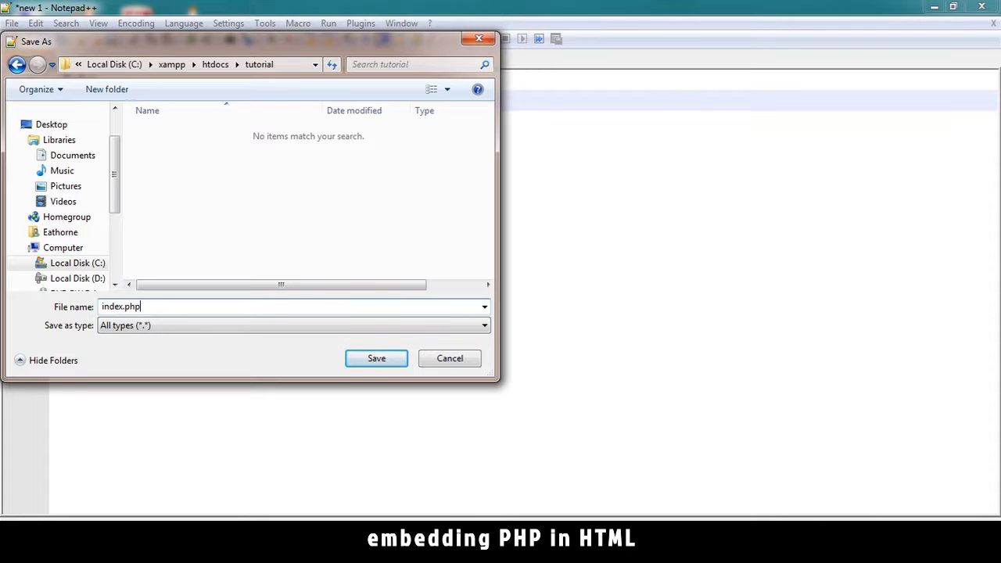
pyautogui.doubleClick(130, 306)
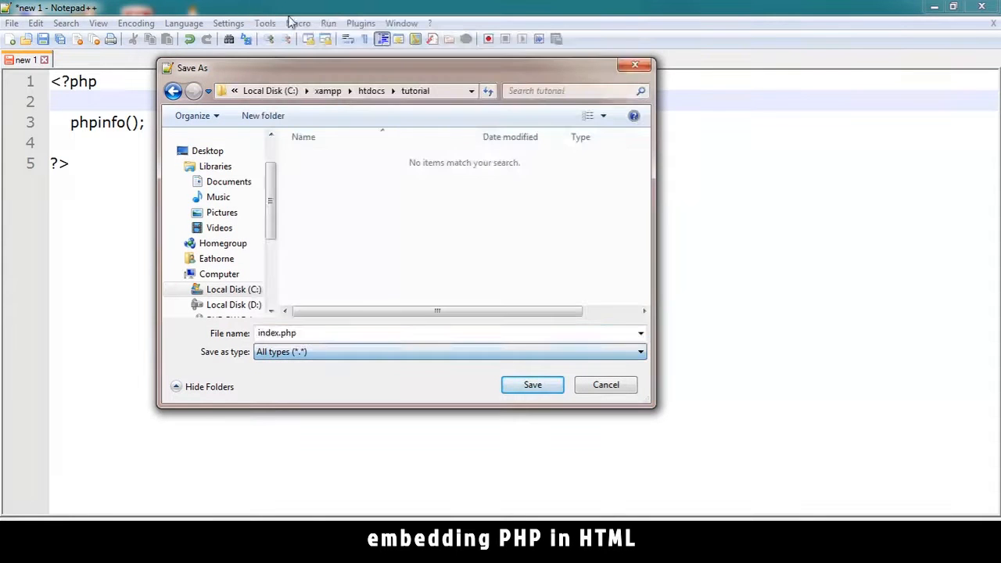
pyautogui.click(532, 384)
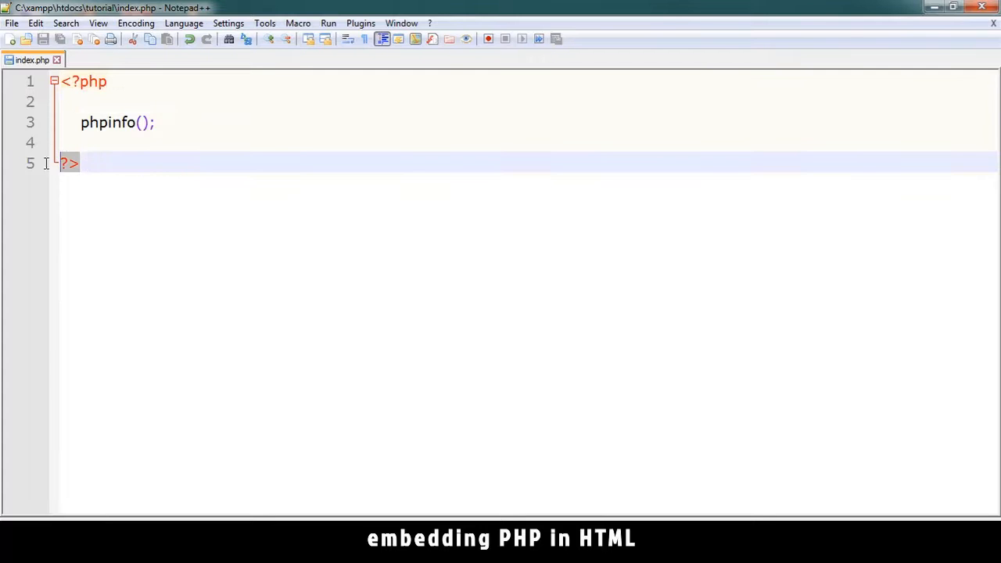
pyautogui.click(70, 102)
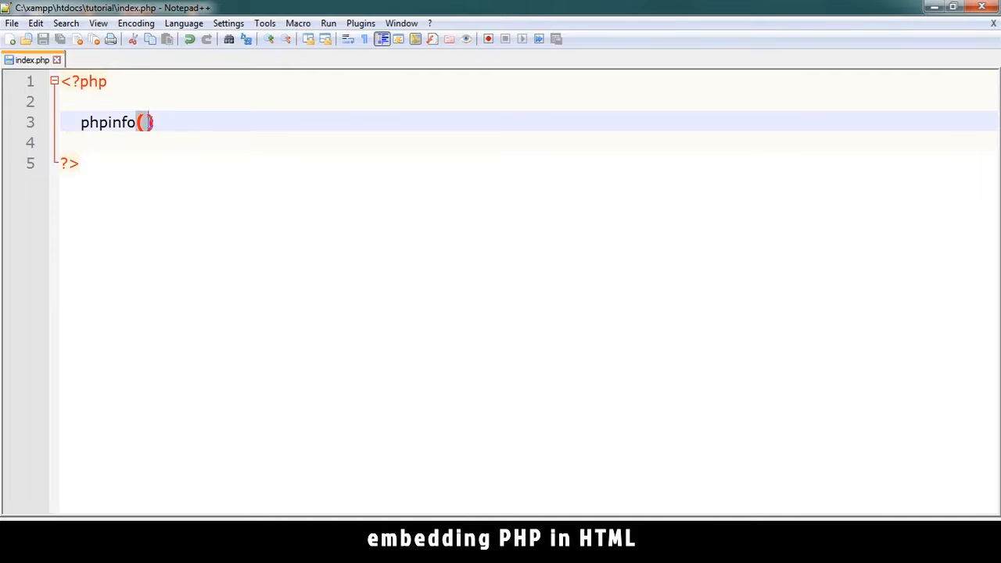
pyautogui.write(';')
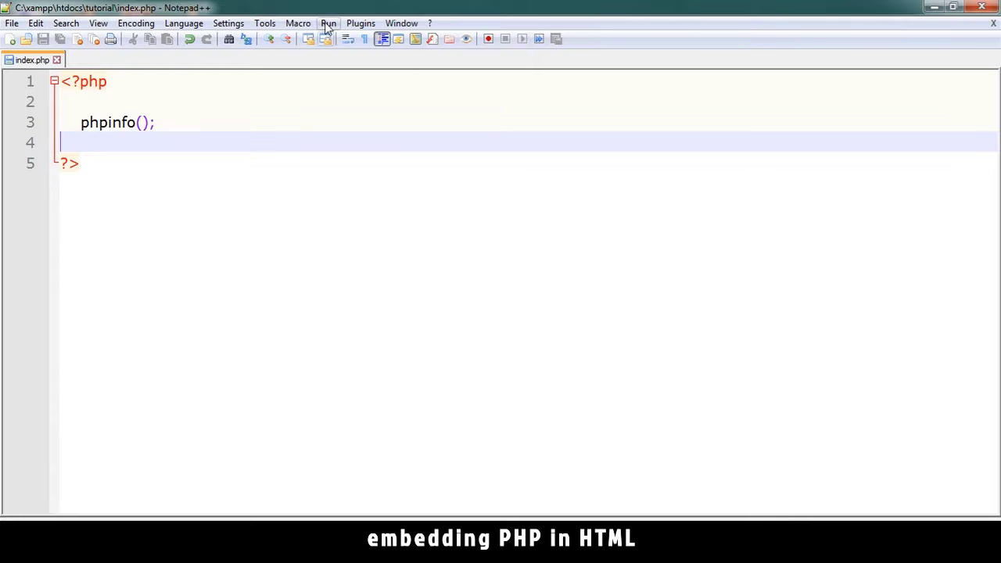
pyautogui.click(328, 22)
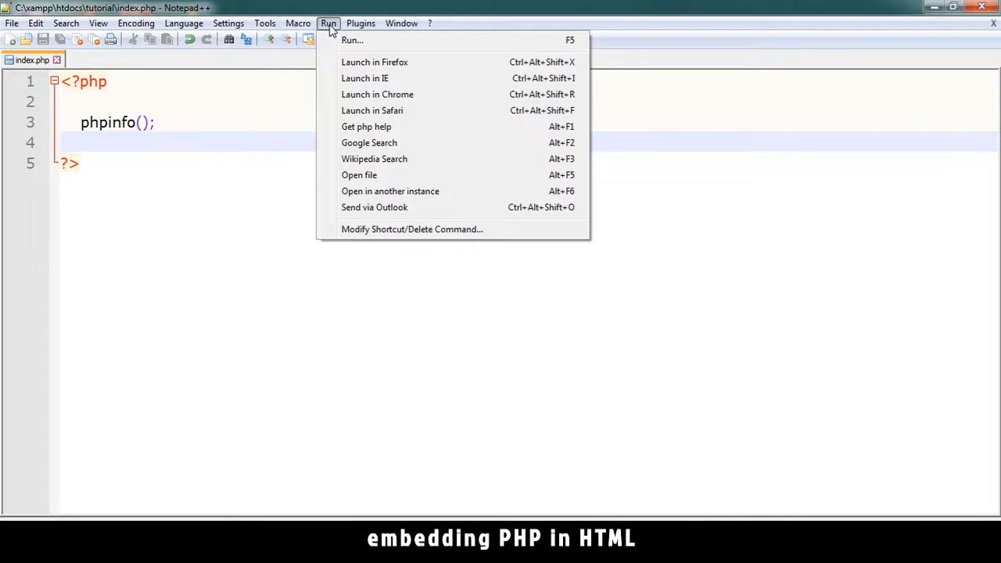
pyautogui.click(265, 222)
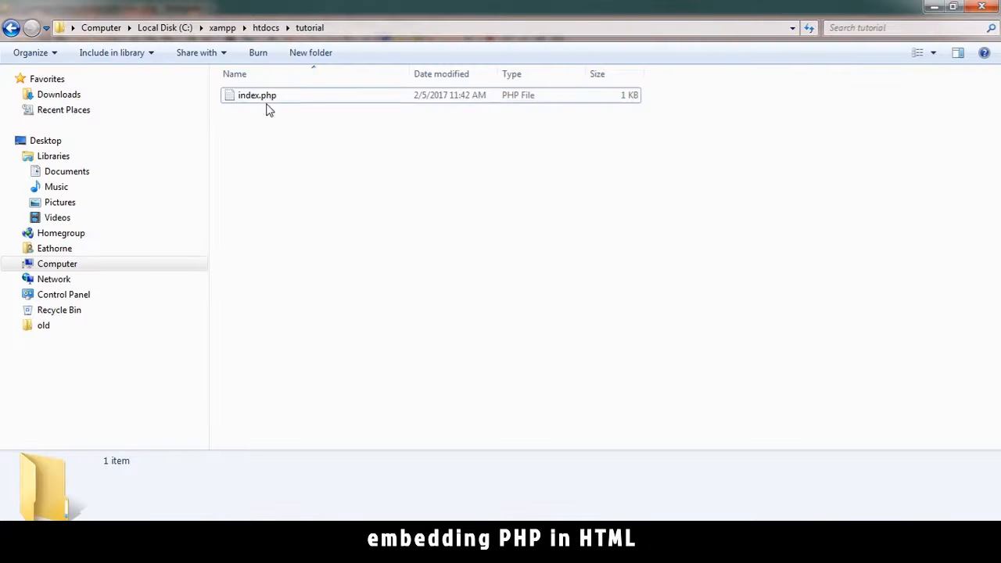
# - Select index.php in the tutorial folder and bring up its Open with options
pyautogui.click(258, 95)
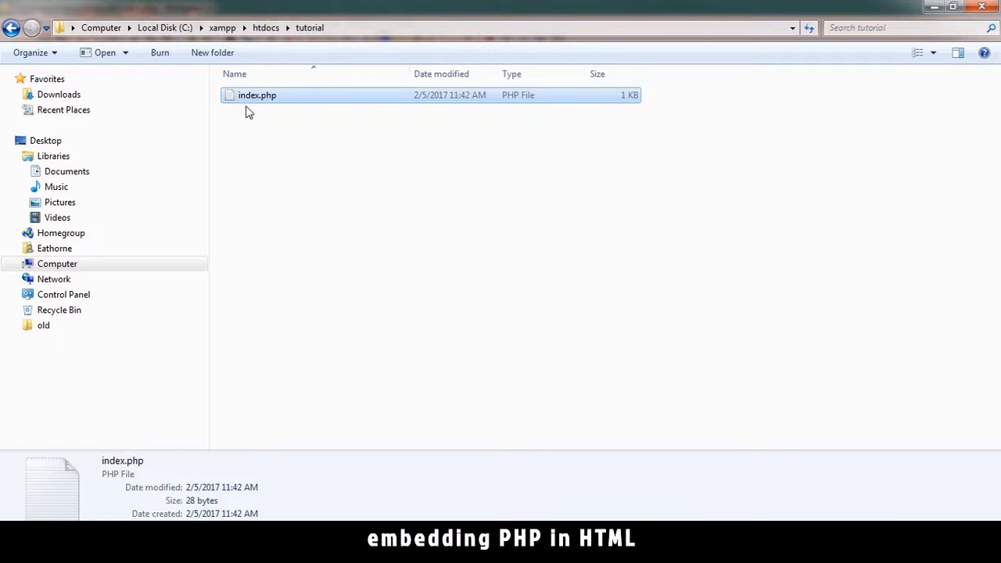
pyautogui.rightClick(256, 95)
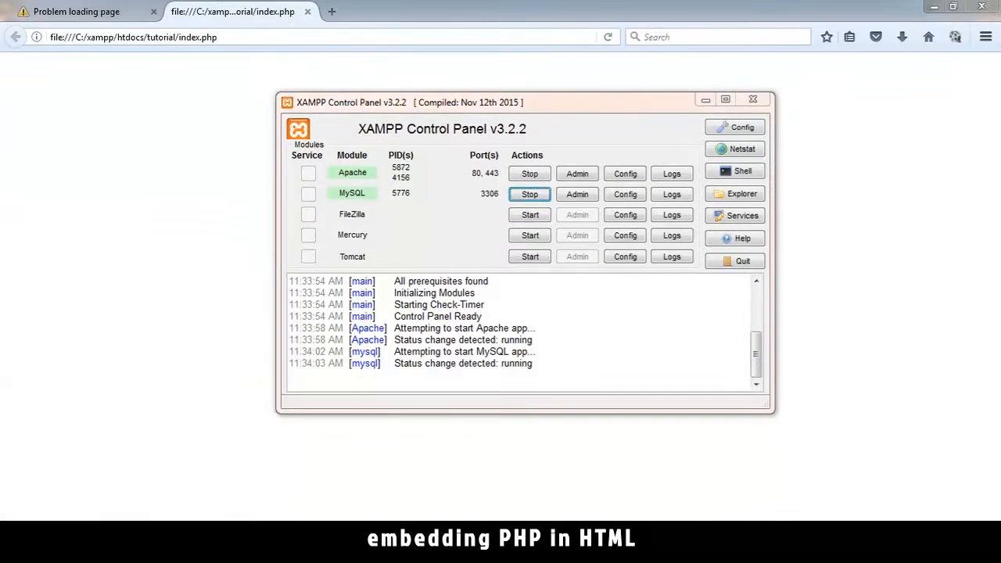
pyautogui.moveTo(352, 176)
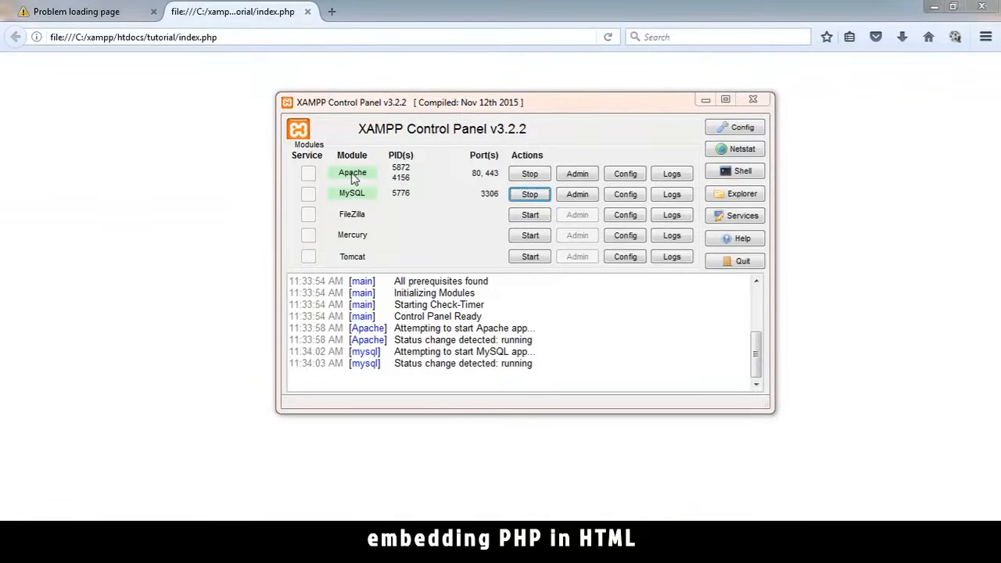
# - Stop Apache and then MySQL from their Stop buttons in XAMPP Control Panel
pyautogui.click(529, 173)
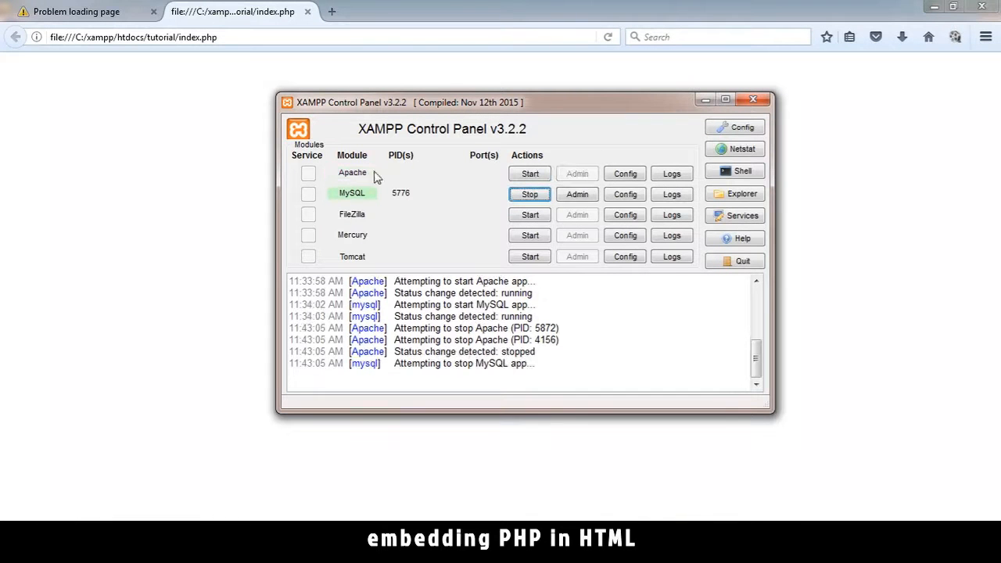
pyautogui.click(528, 194)
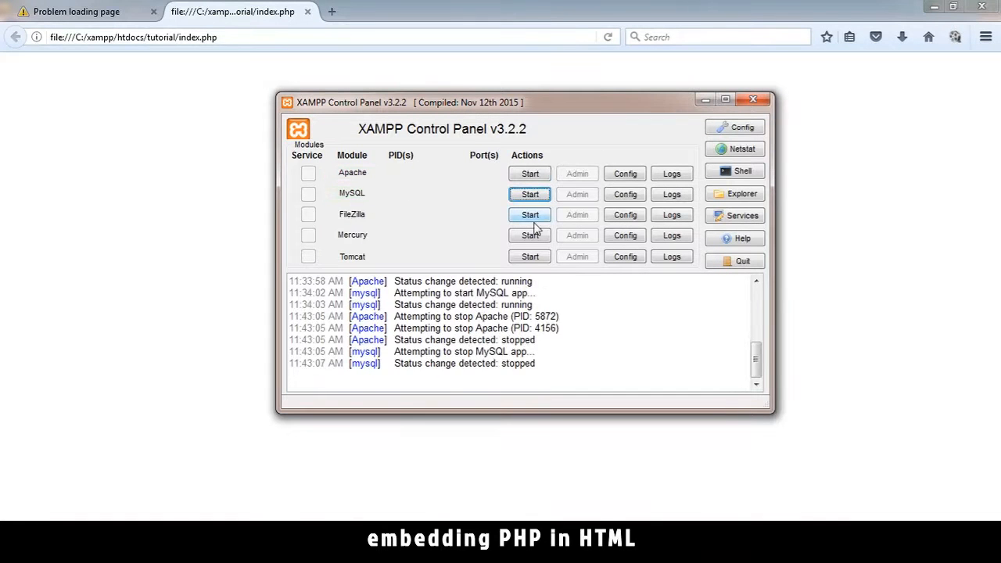
pyautogui.click(529, 173)
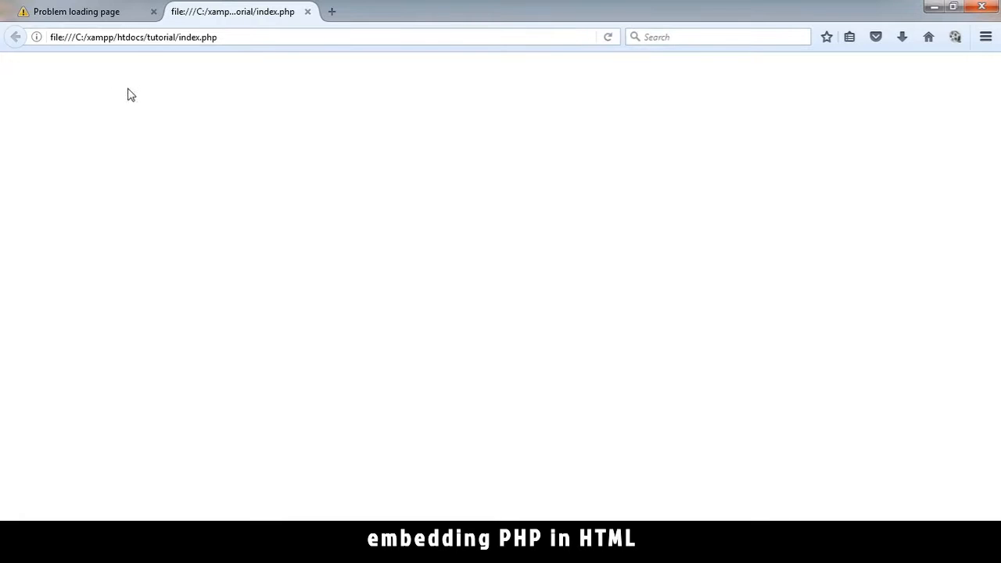
# - Replace file:///C:/xampp/htdocs with localhost so tutorial/index.php shows the PHP 5.6.15 info page
pyautogui.click(147, 38)
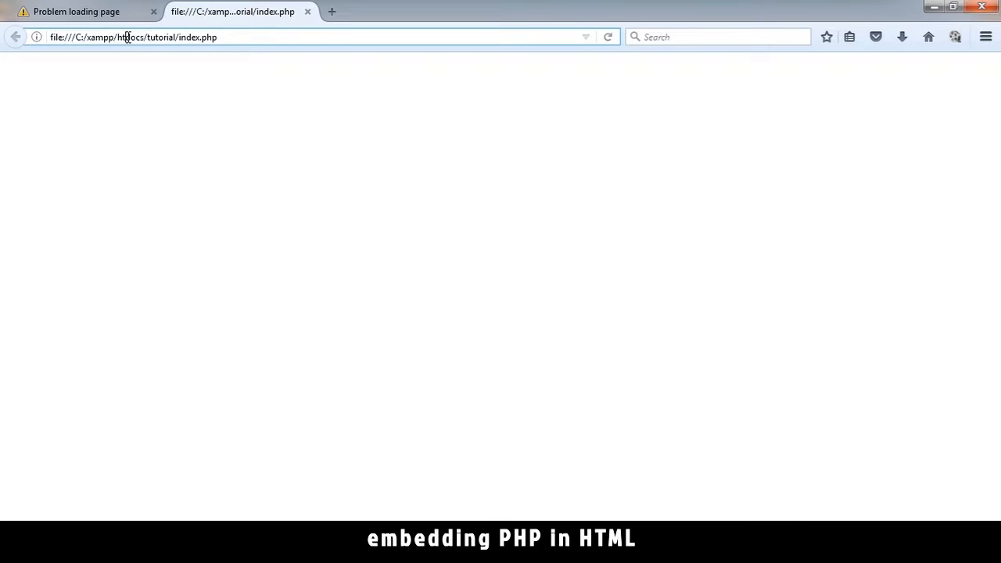
pyautogui.doubleClick(132, 36)
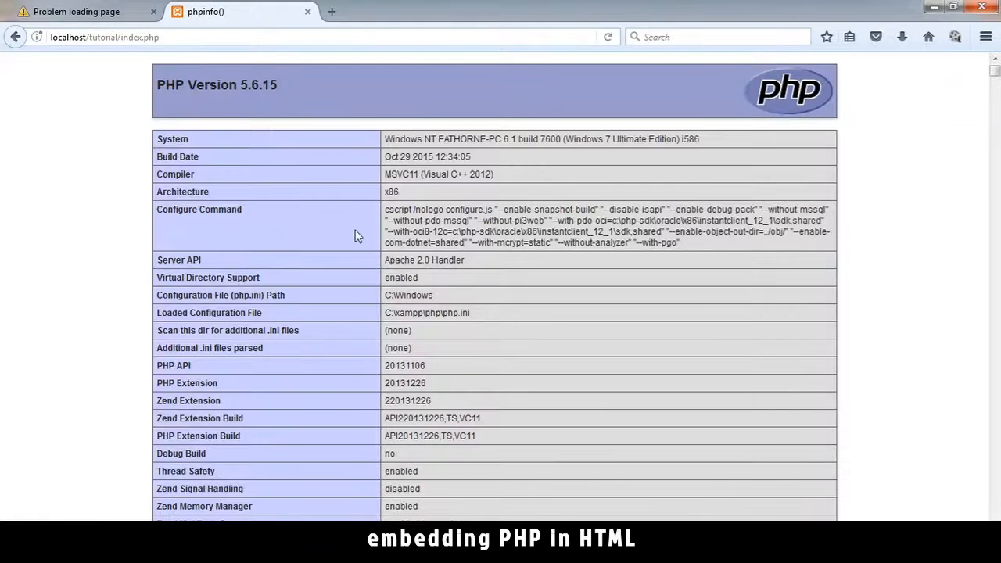
pyautogui.scroll(-3)
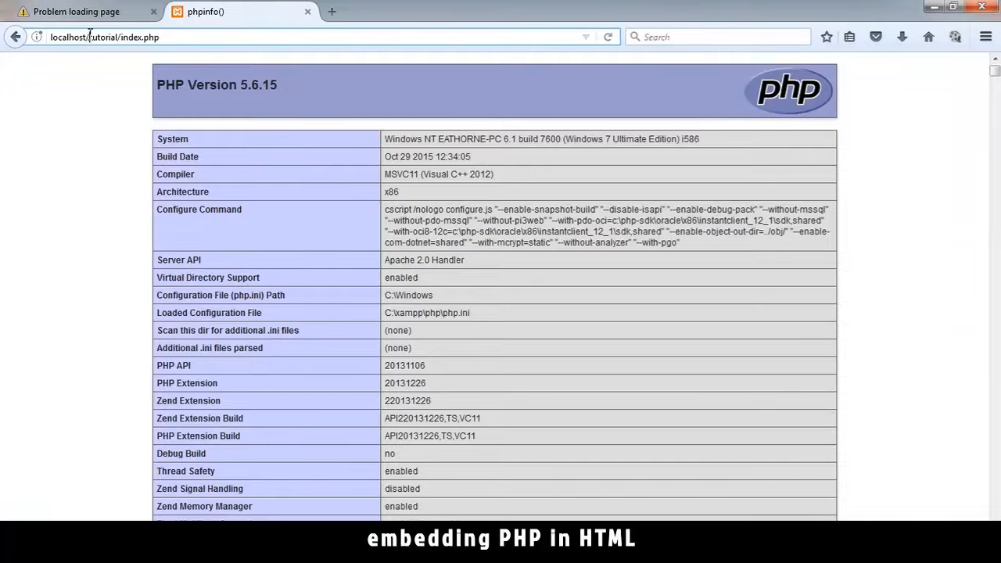
pyautogui.doubleClick(67, 37)
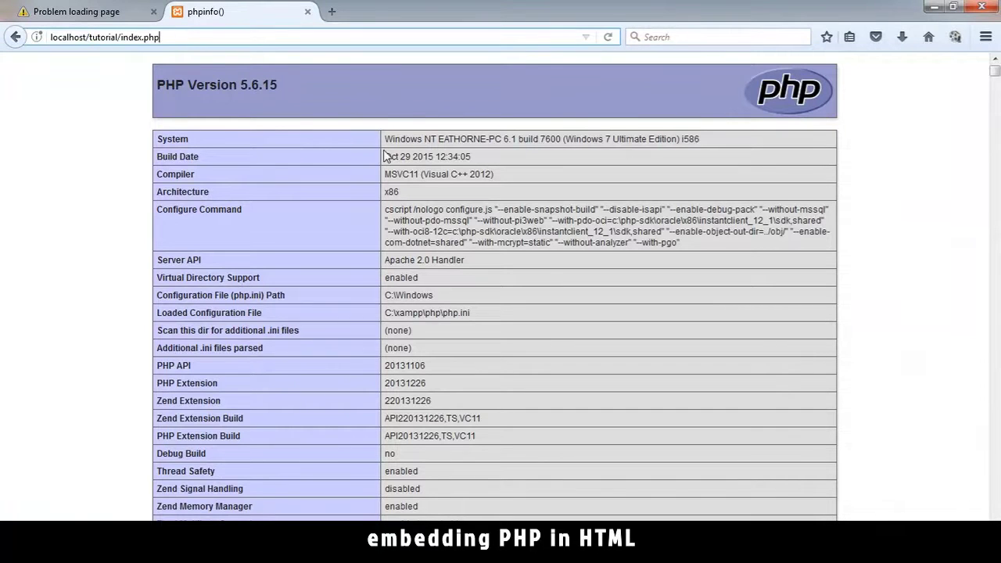
pyautogui.scroll(-3)
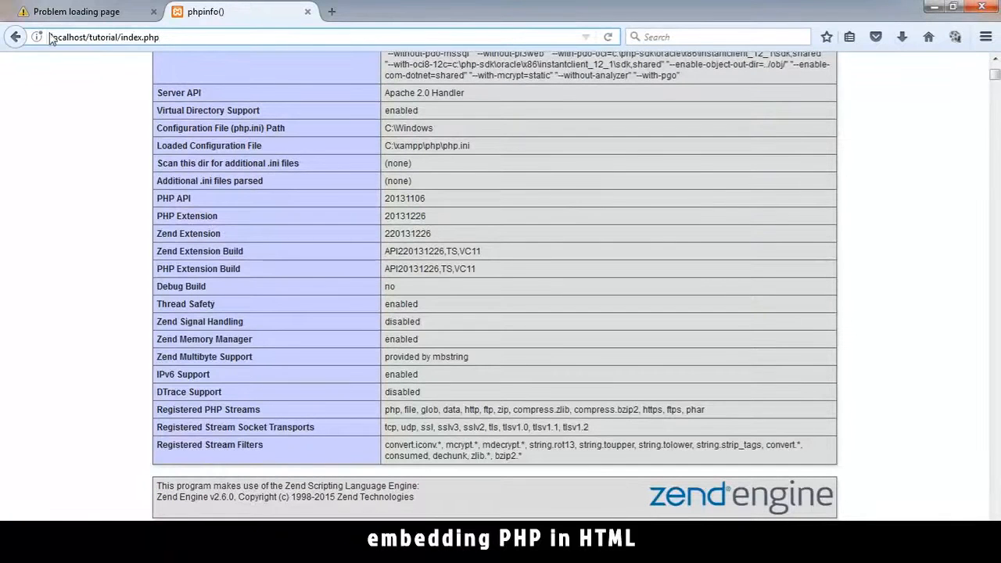
pyautogui.doubleClick(69, 37)
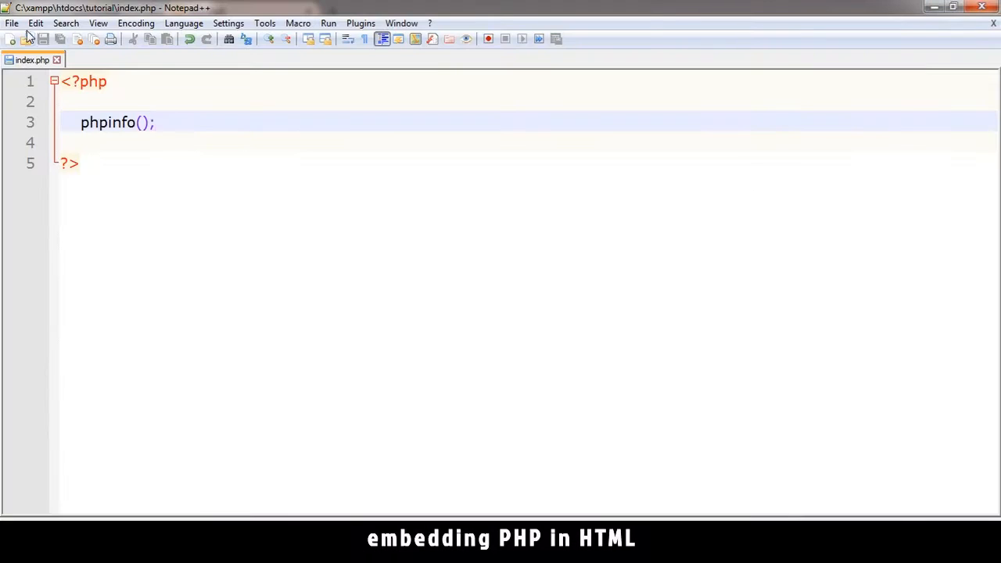
# - Insert 'Welcome to my page' before <?php and pull the PHP block onto one line
pyautogui.click(68, 85)
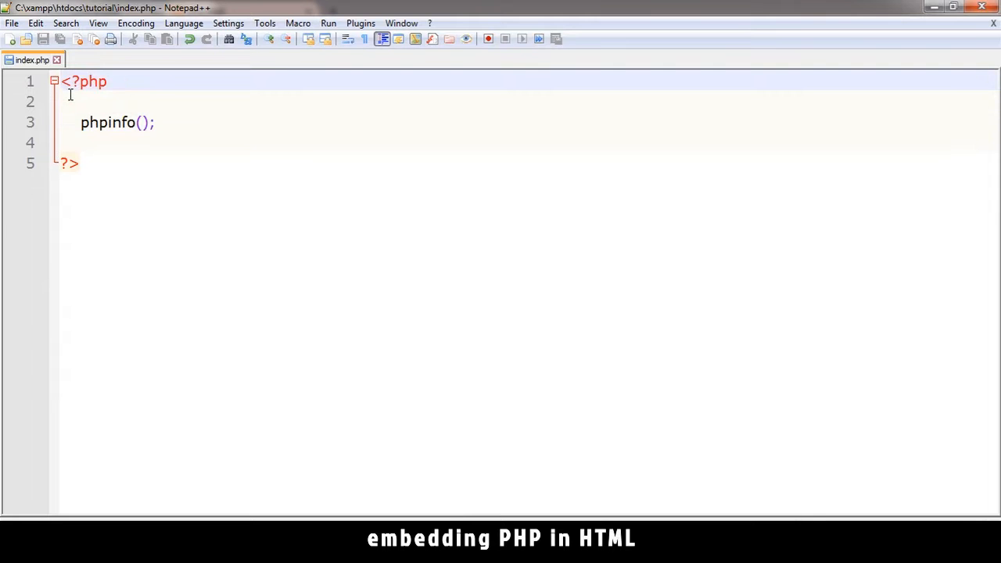
pyautogui.write('Welcome to my')
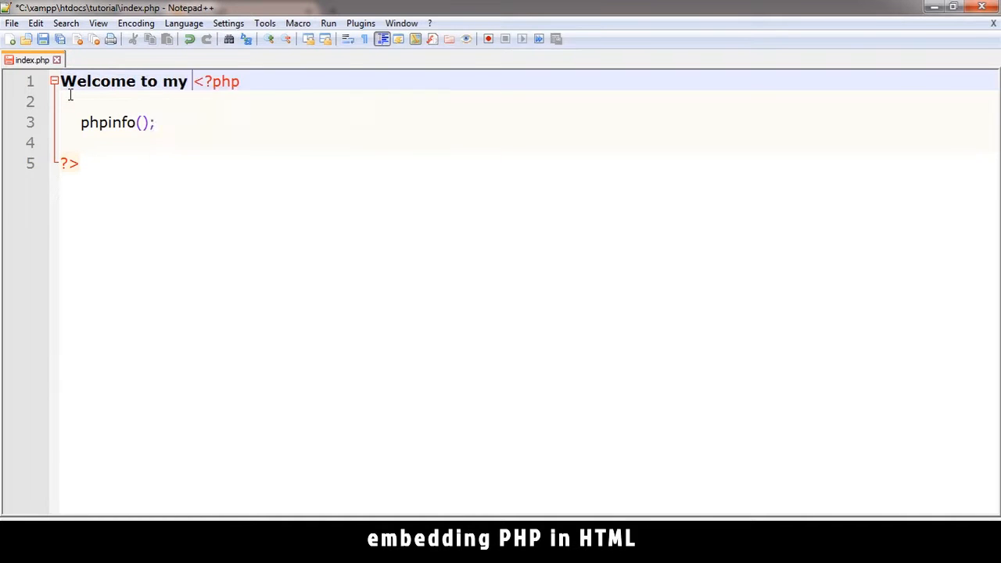
pyautogui.write('page')
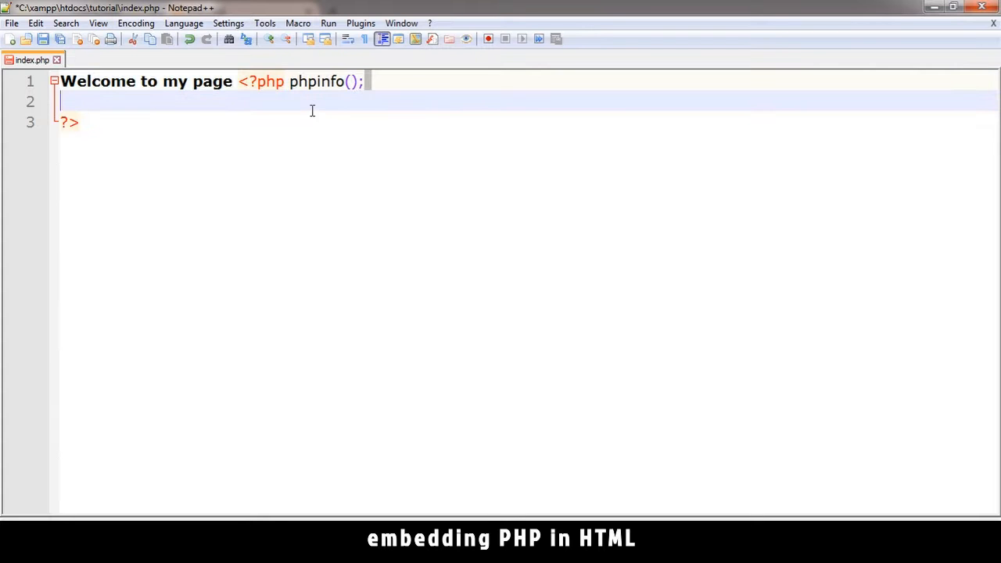
pyautogui.press('Backspace')
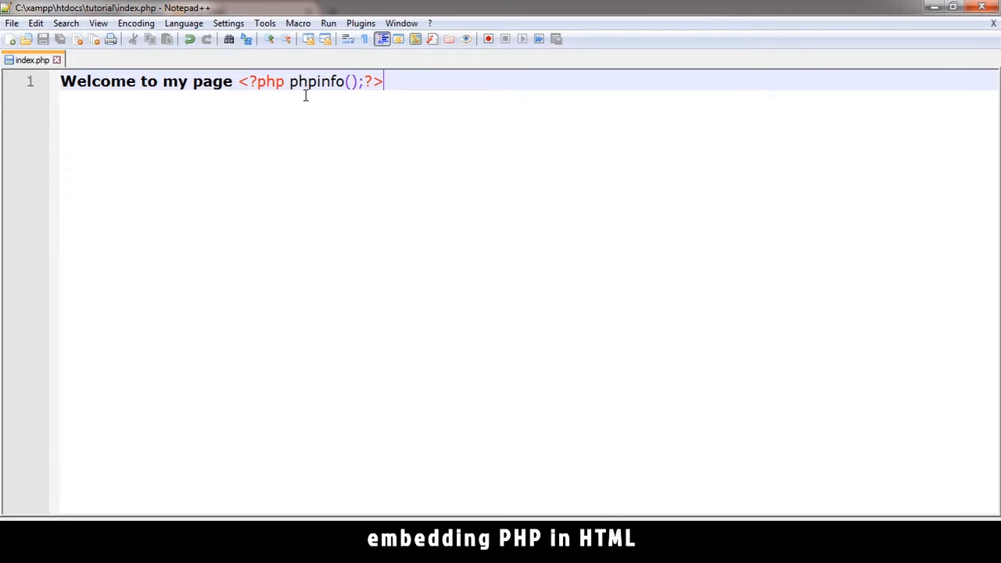
pyautogui.moveTo(331, 102)
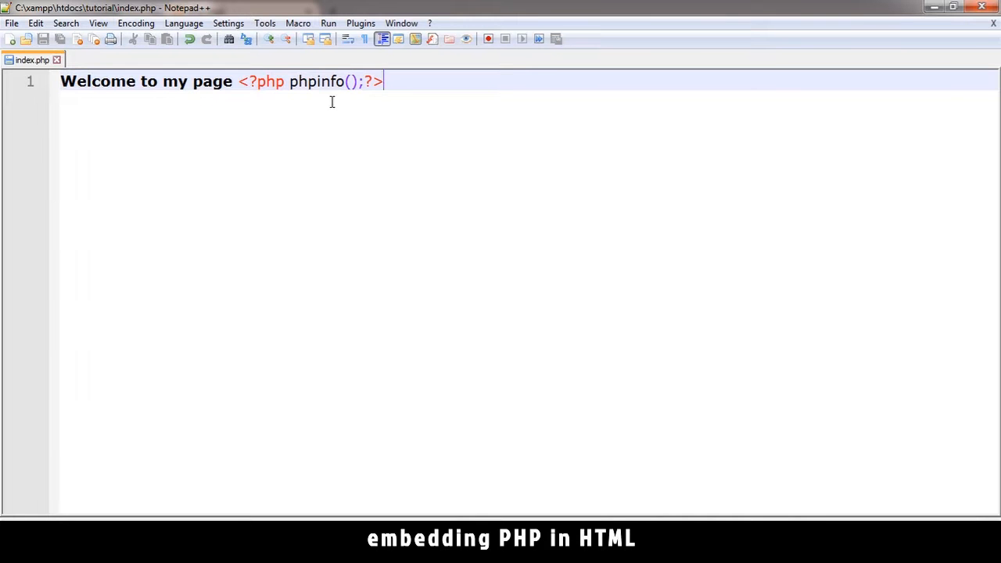
# - Use File > Save As to save a copy named index.html
pyautogui.click(13, 21)
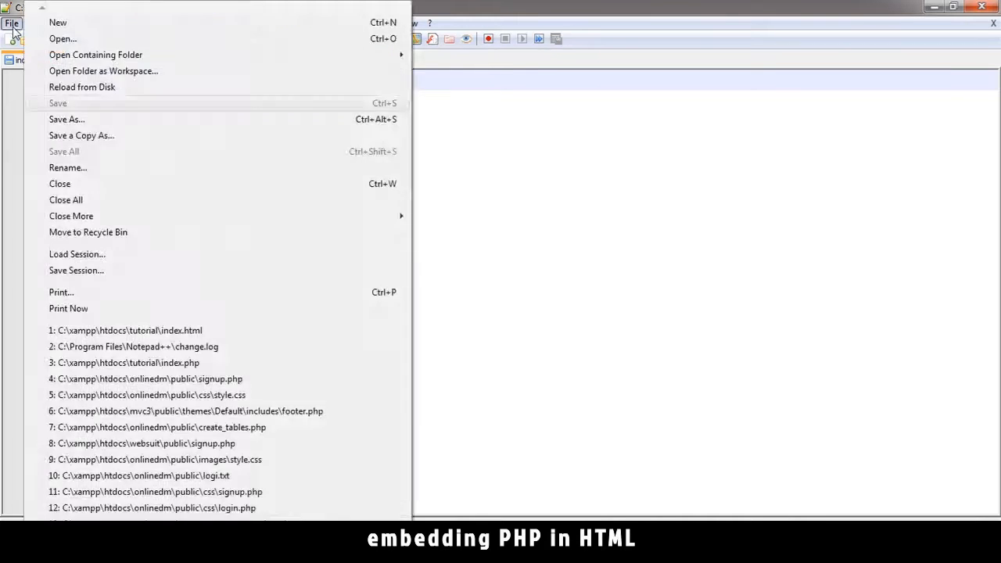
pyautogui.click(65, 118)
pyautogui.write('index.html')
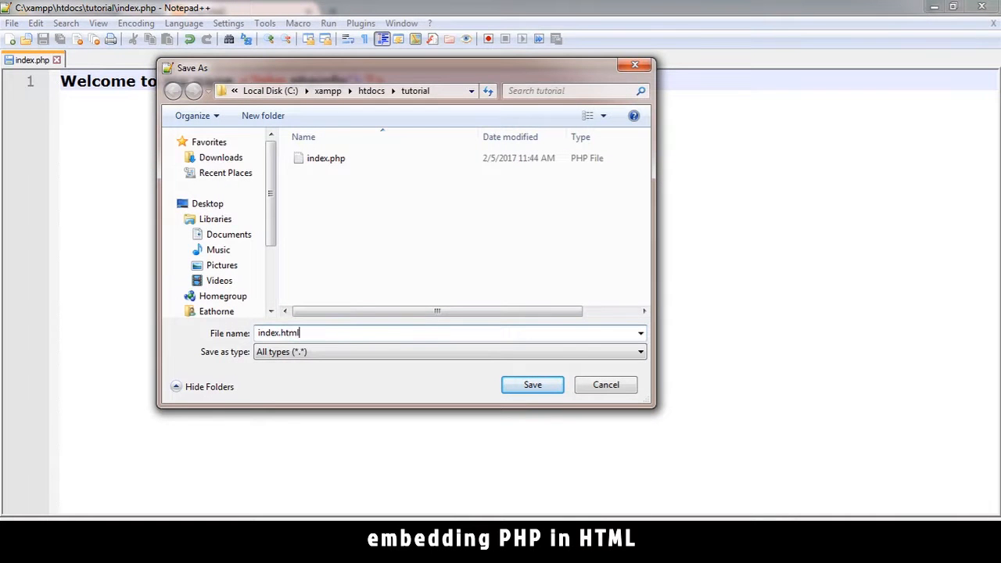
pyautogui.click(532, 385)
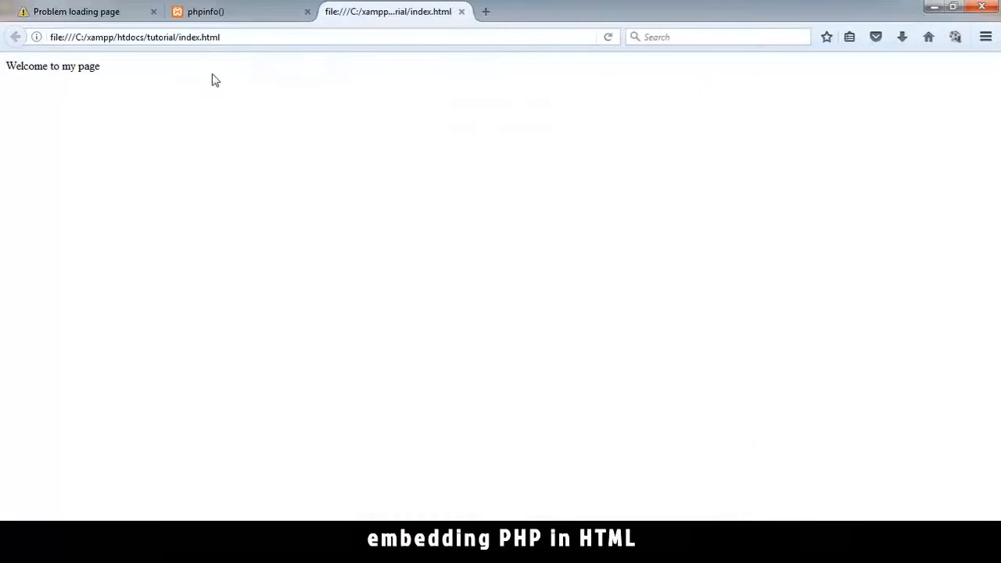
# - Load localhost/tutorial/index.html and select the 'html' extension in the address bar
pyautogui.click(145, 37)
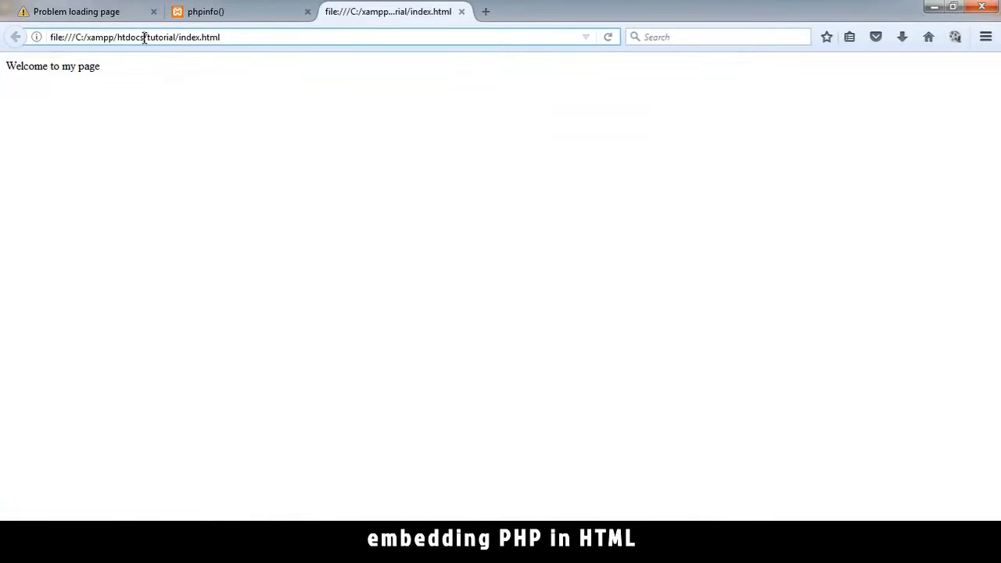
pyautogui.write('loca/tutorial/index.html')
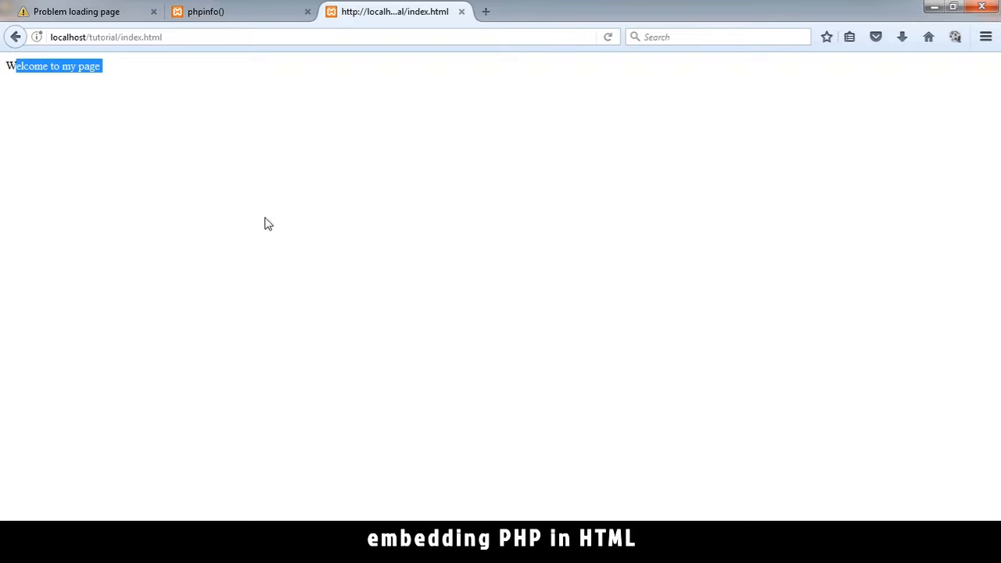
pyautogui.click(168, 38)
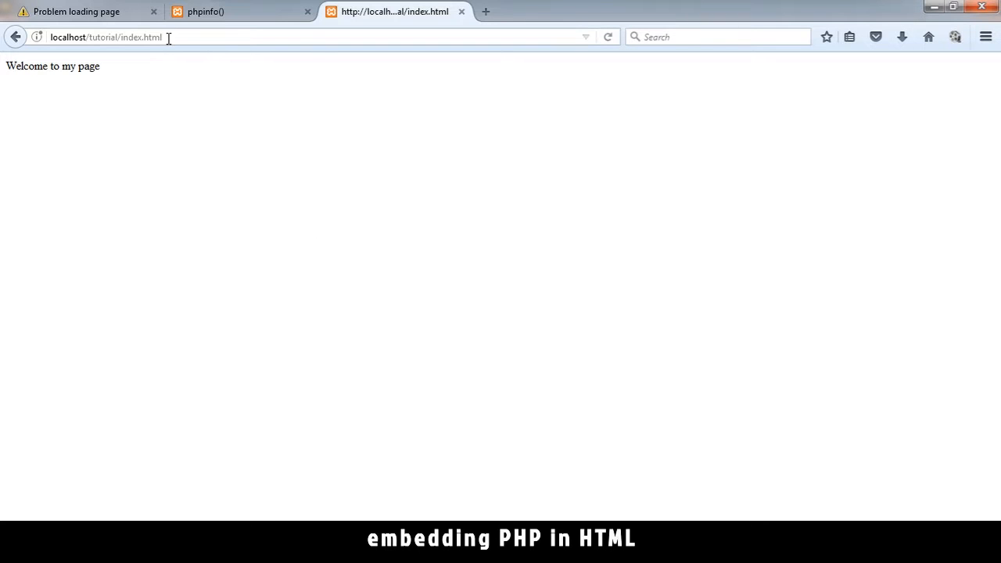
pyautogui.moveTo(148, 37)
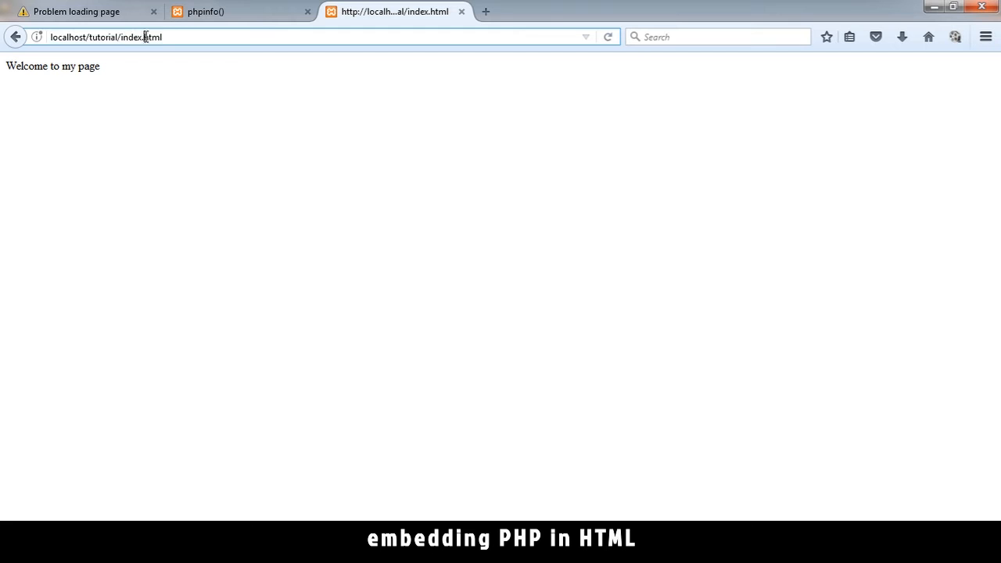
pyautogui.click(188, 37)
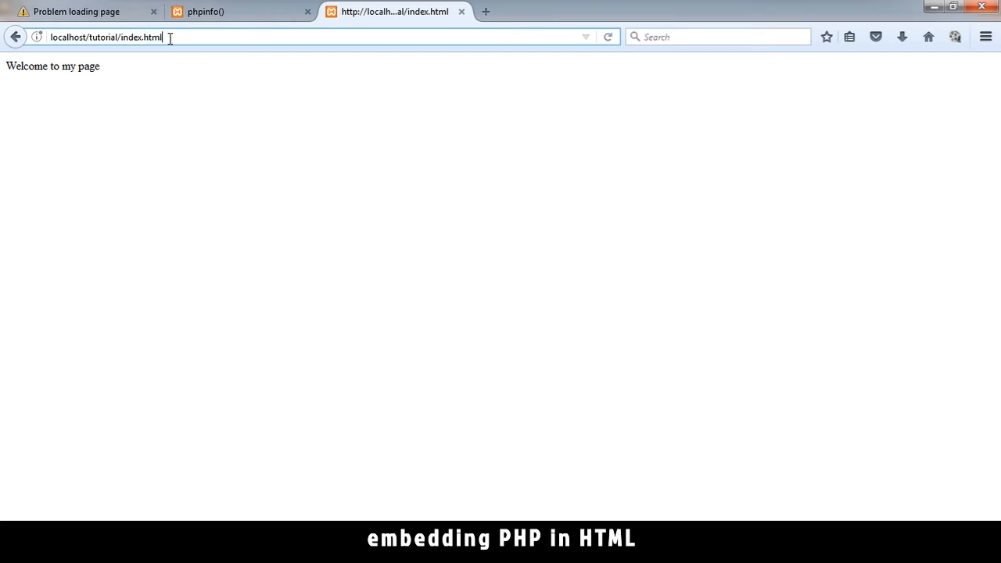
pyautogui.doubleClick(156, 37)
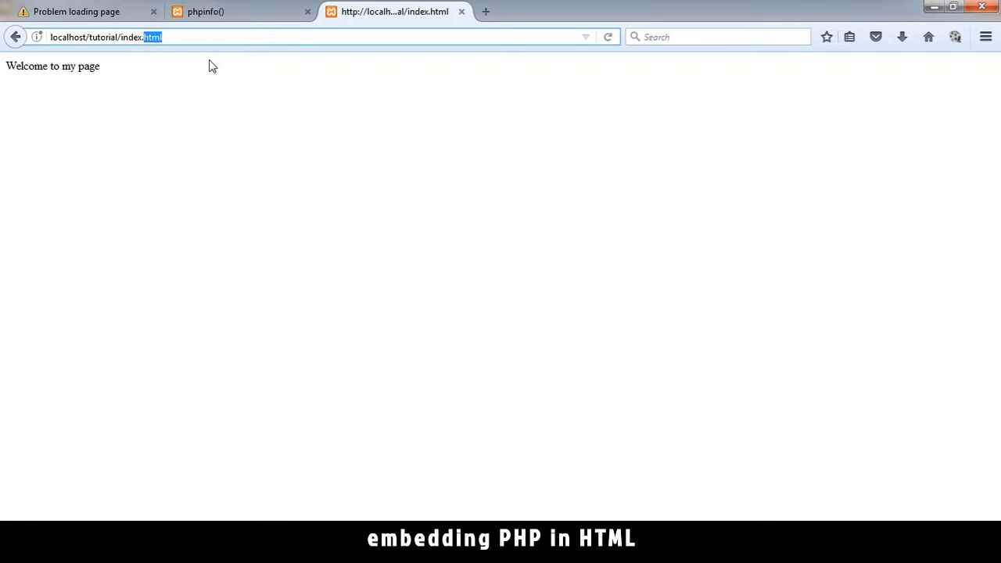
pyautogui.moveTo(229, 90)
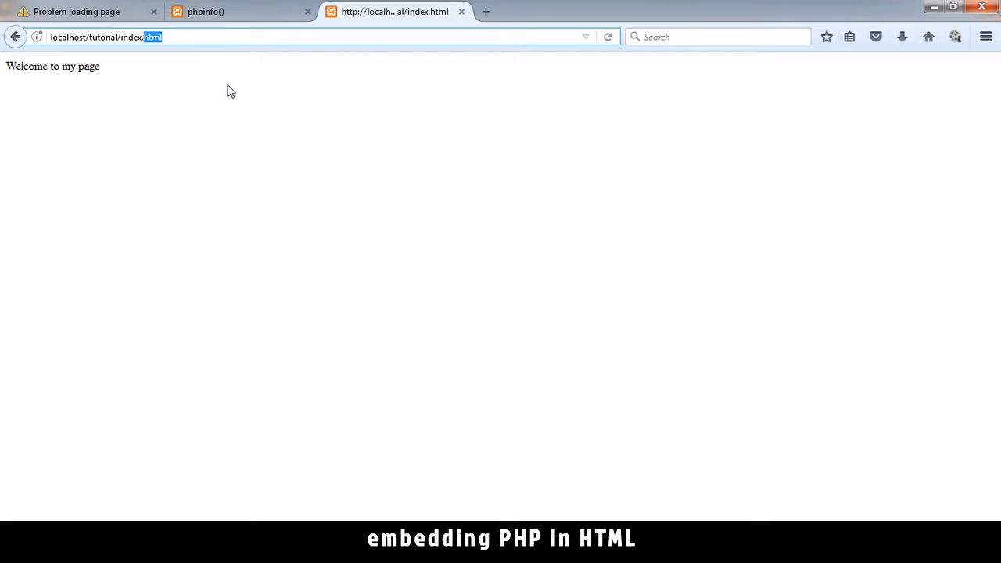
pyautogui.moveTo(243, 106)
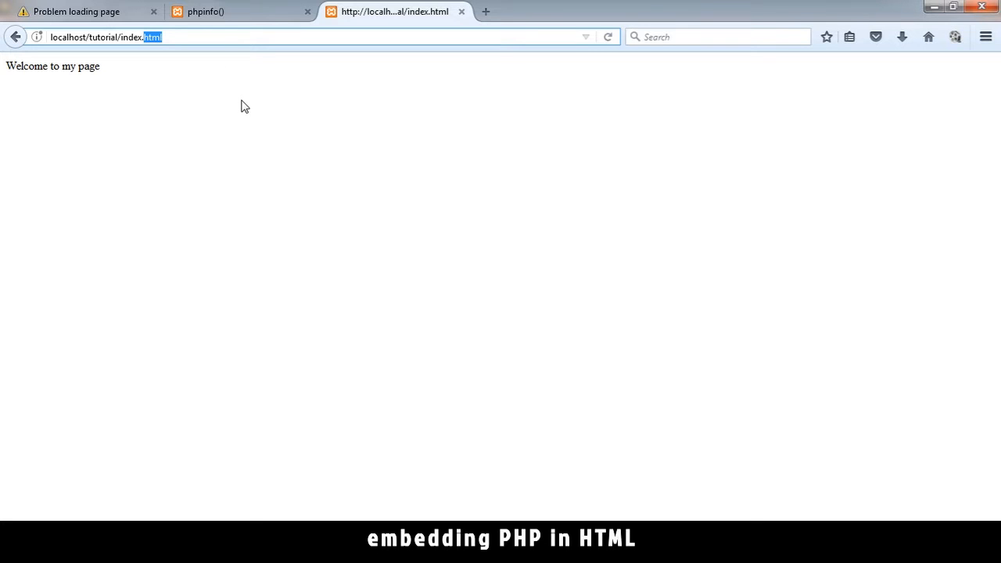
pyautogui.moveTo(174, 83)
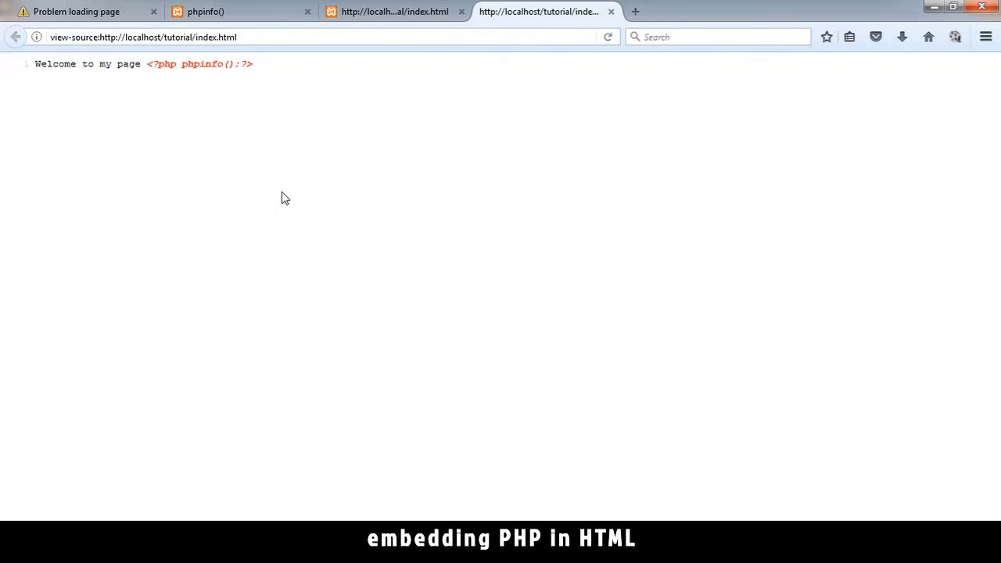
# - Highlight the raw PHP in index.html's source, then view index.php's generated source
pyautogui.moveTo(146, 63); pyautogui.dragTo(253, 64)
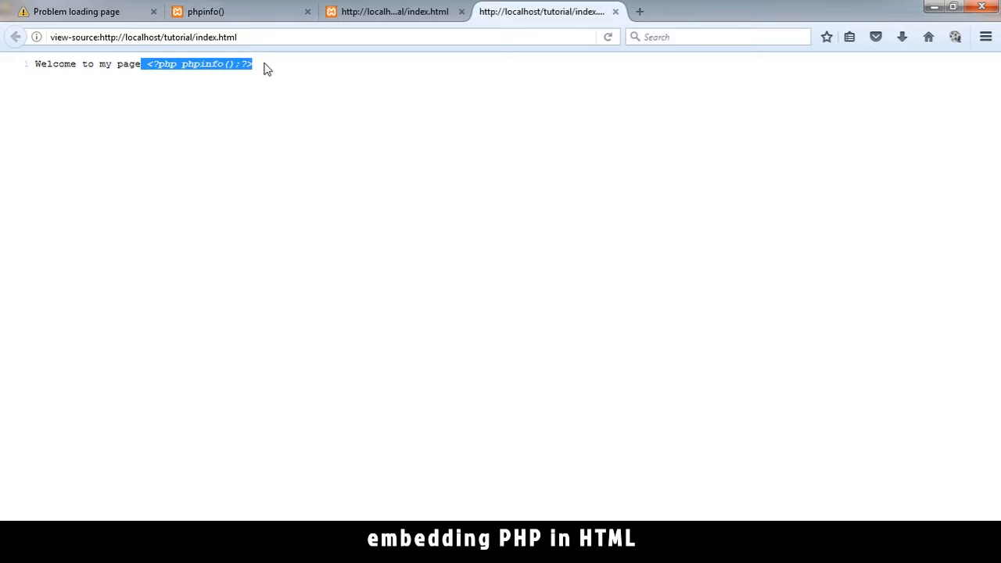
pyautogui.click(395, 11)
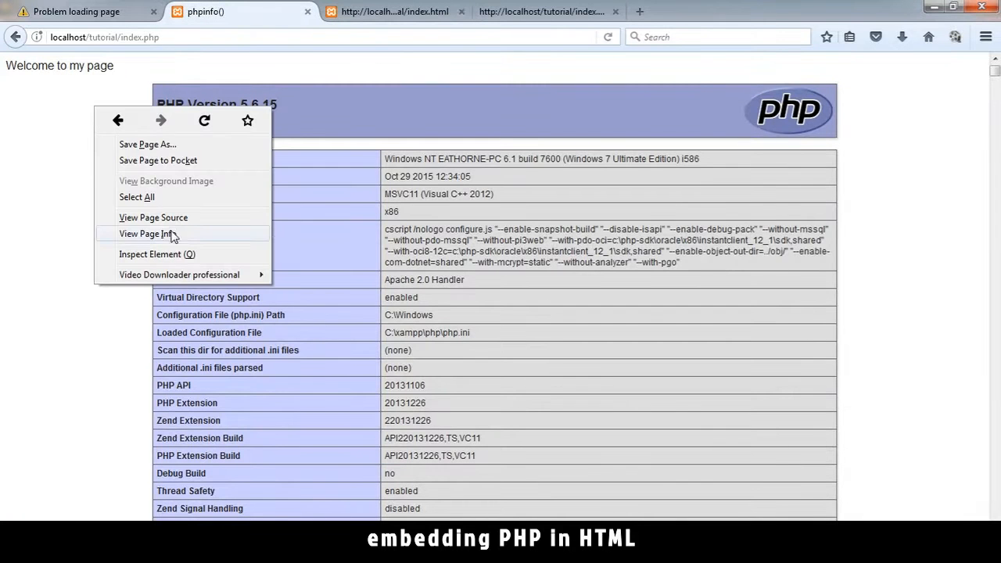
pyautogui.click(153, 218)
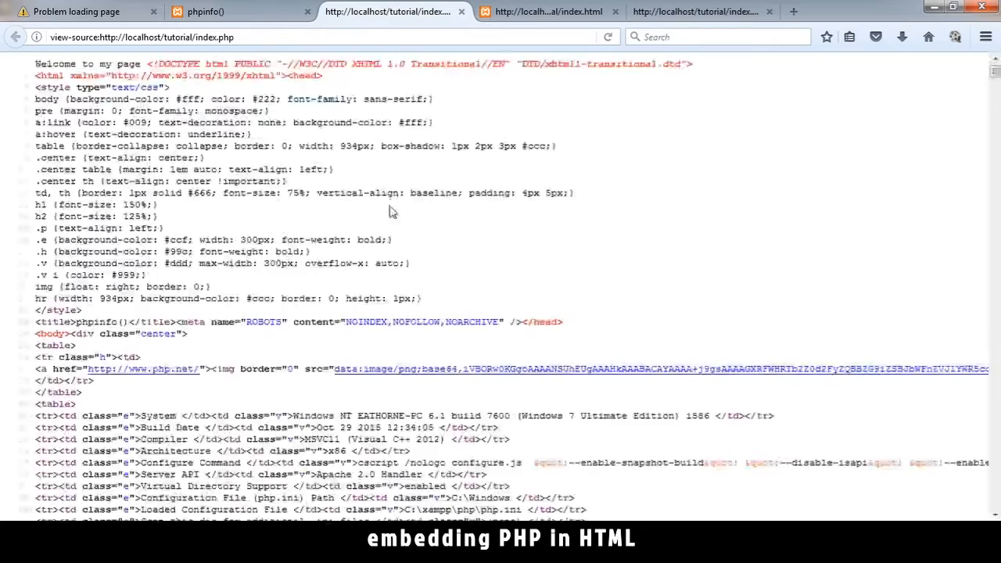
pyautogui.scroll(-3)
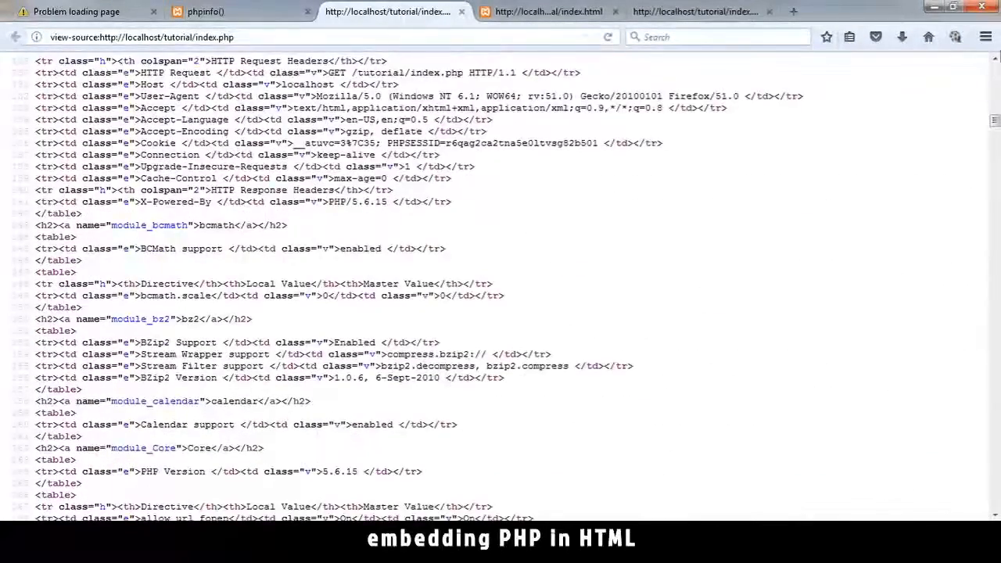
pyautogui.scroll(3)
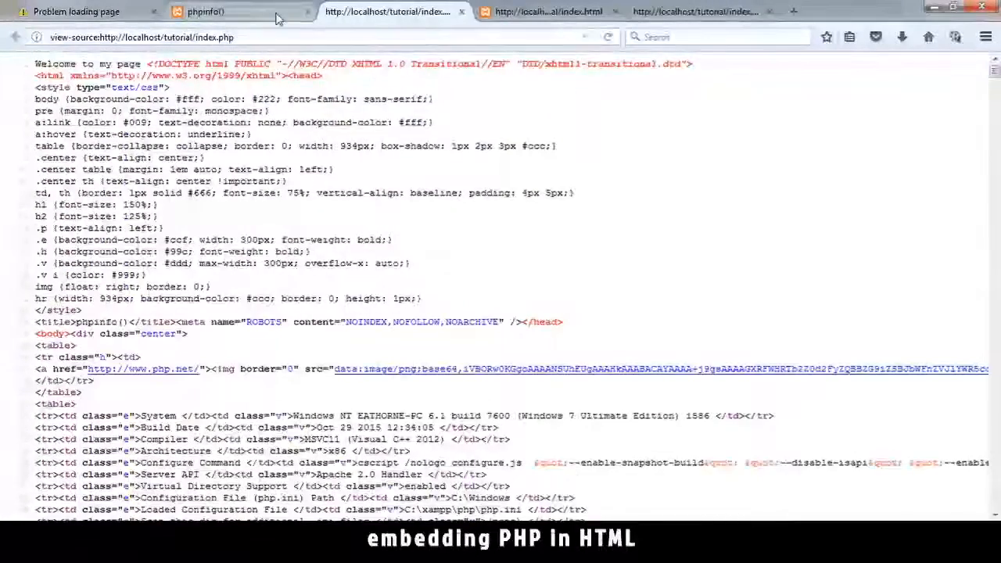
# - Go back to the rendered phpinfo() page and scroll through the report
pyautogui.click(205, 12)
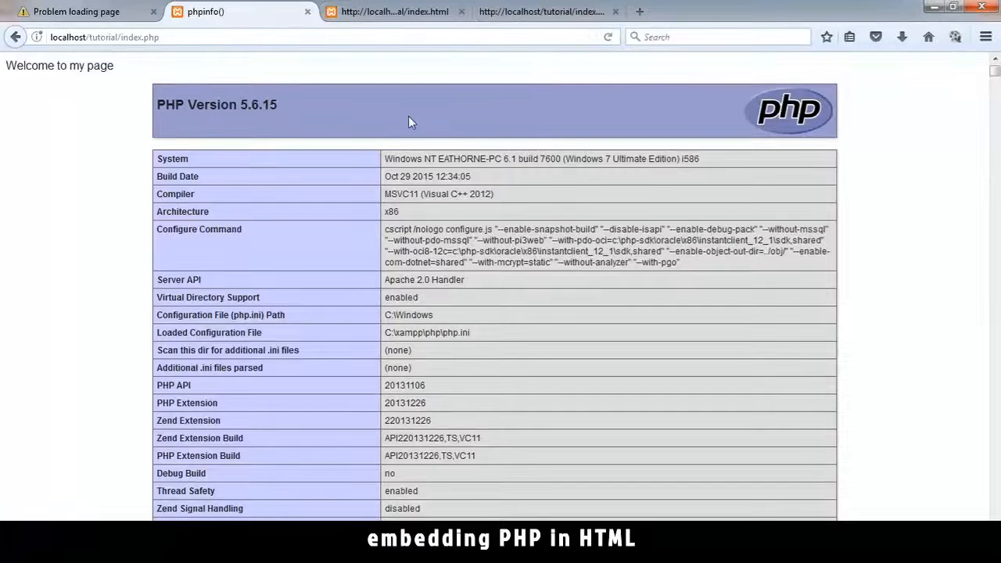
pyautogui.scroll(-3)
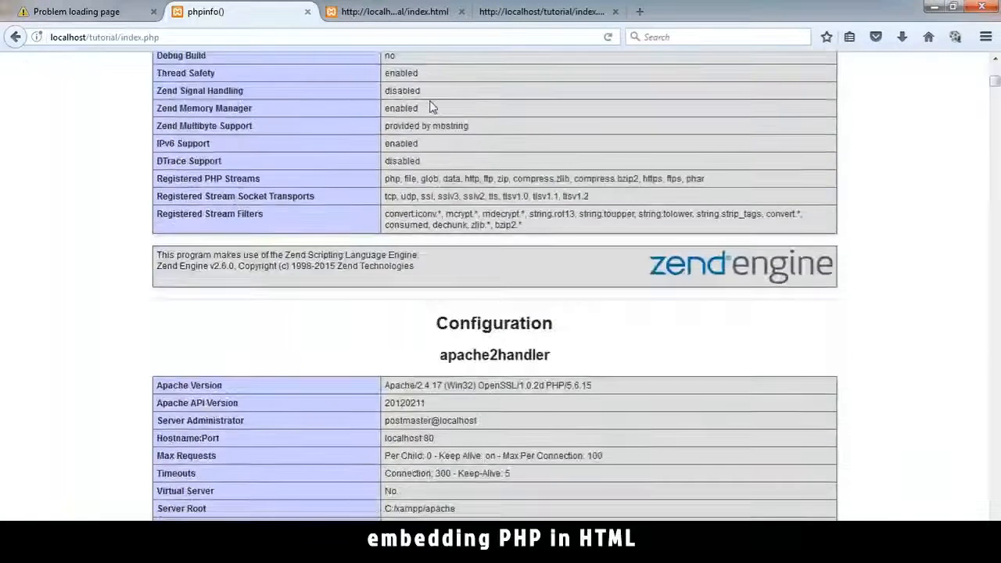
pyautogui.scroll(-3)
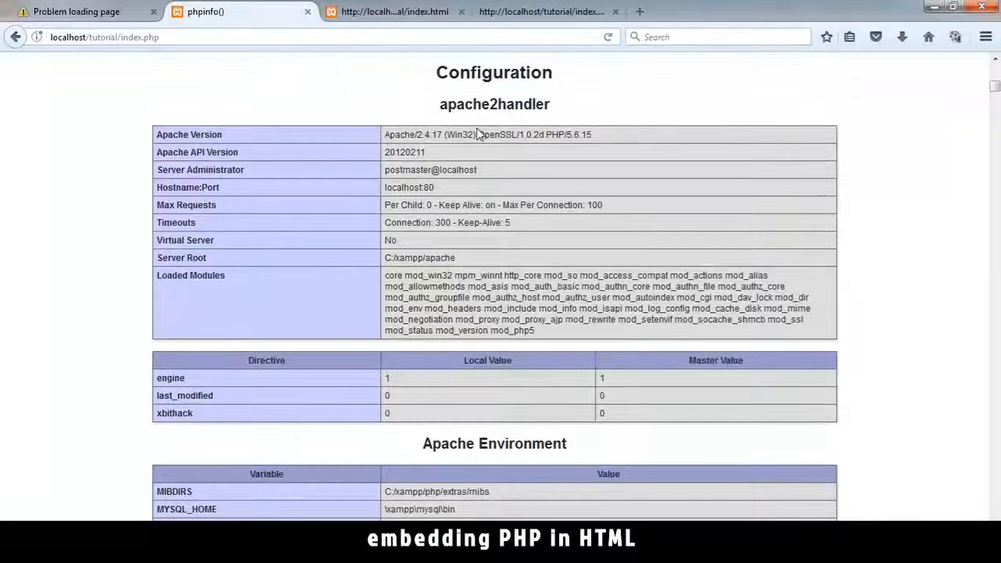